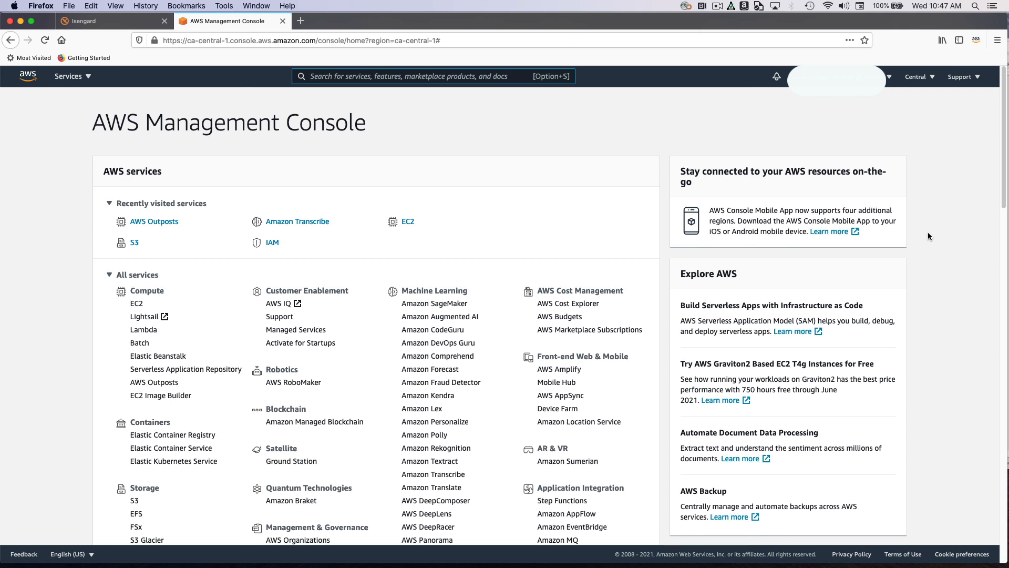
Switch the console to the Canada (Central) region and open AWS Outposts
{"action": "left_click", "coordinate": [311, 76]}
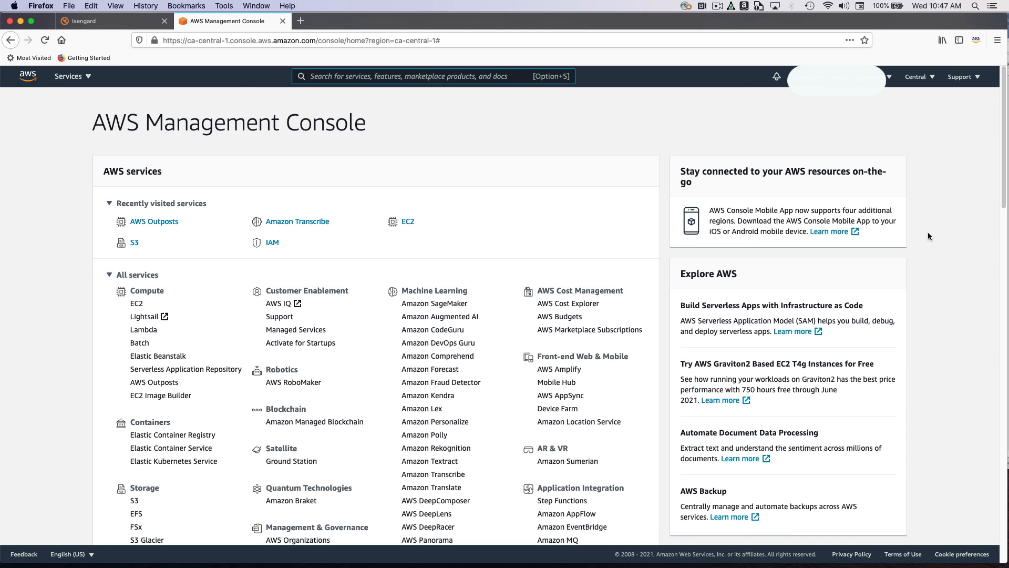
{"action": "mouse_move", "coordinate": [935, 131]}
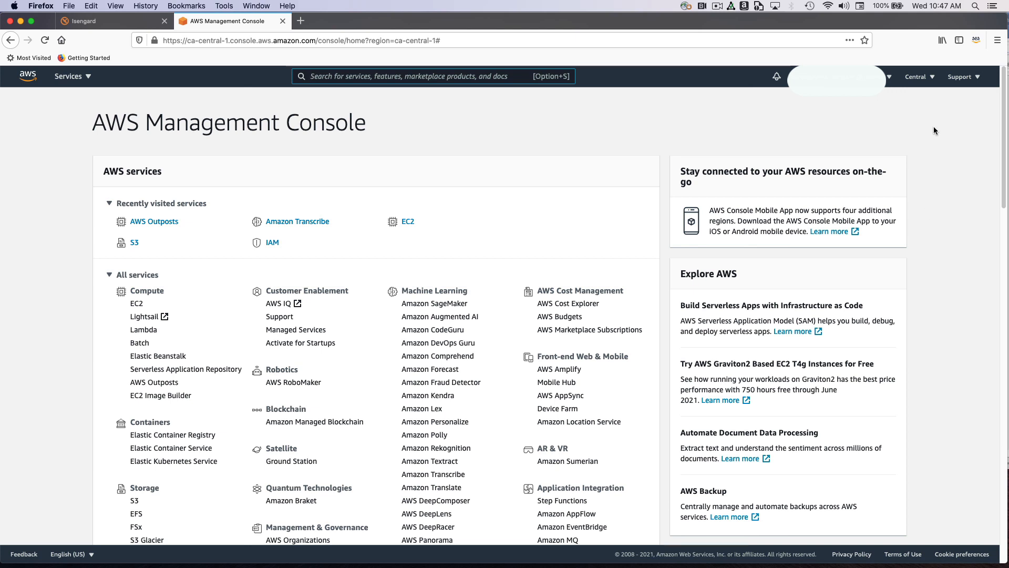
{"action": "left_click", "coordinate": [412, 76]}
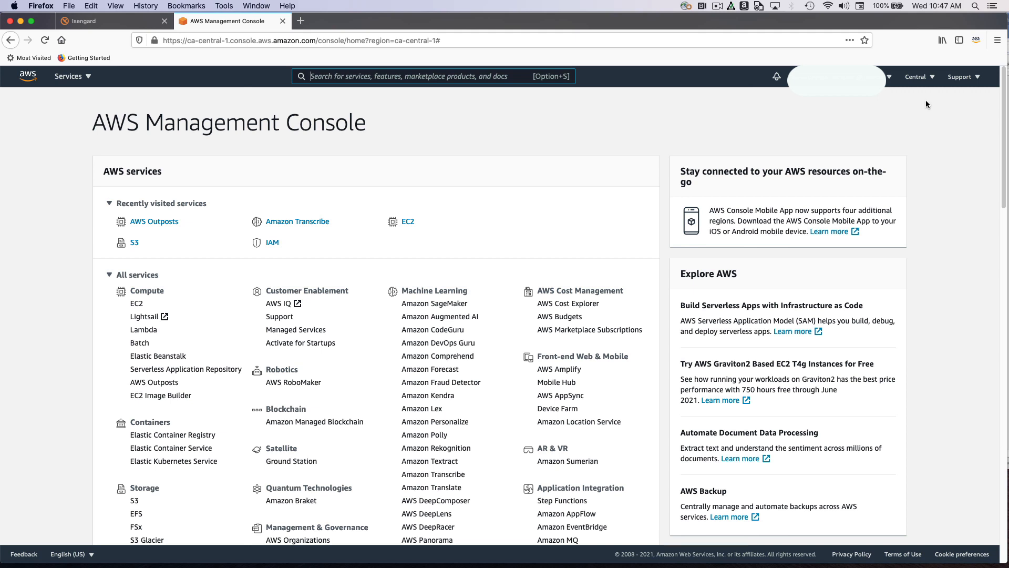
{"action": "left_click", "coordinate": [918, 77]}
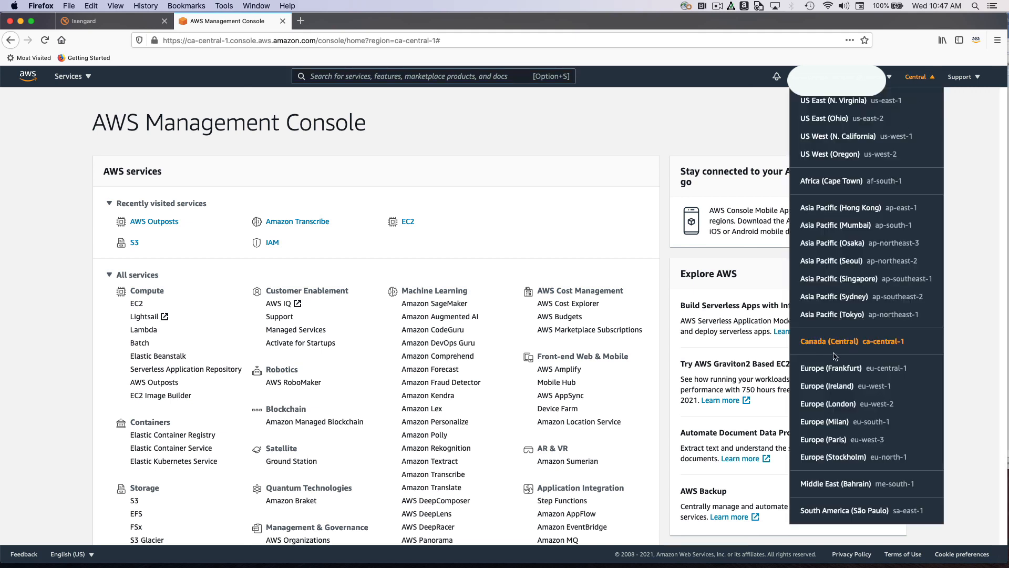
{"action": "left_click", "coordinate": [829, 341]}
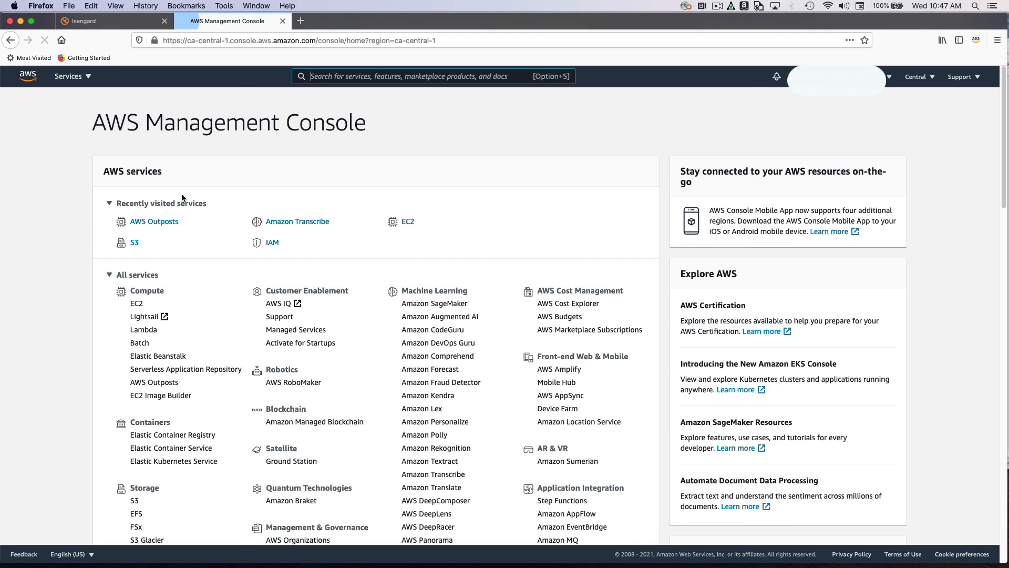
{"action": "left_click", "coordinate": [154, 221]}
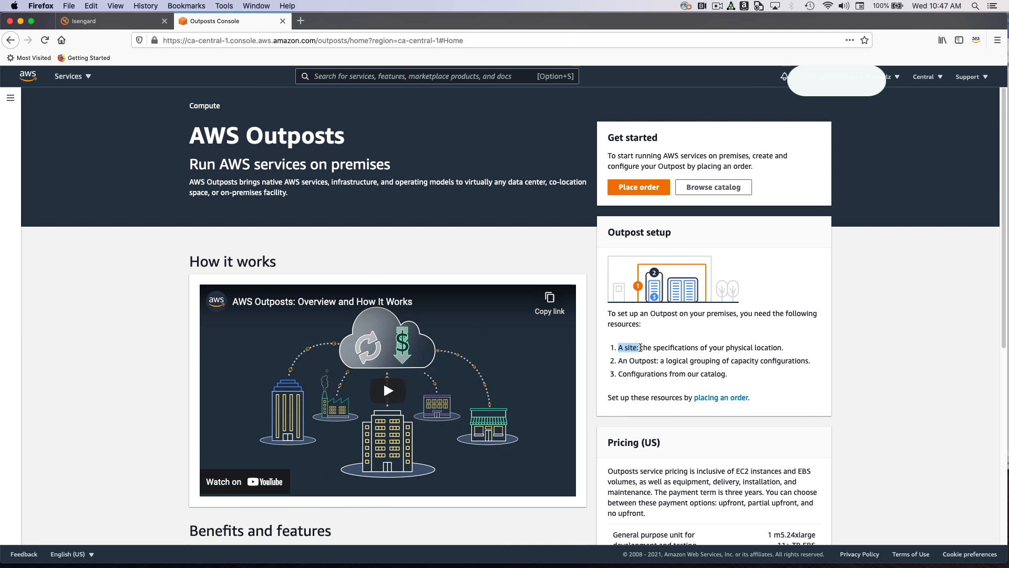
{"action": "mouse_move", "coordinate": [755, 6]}
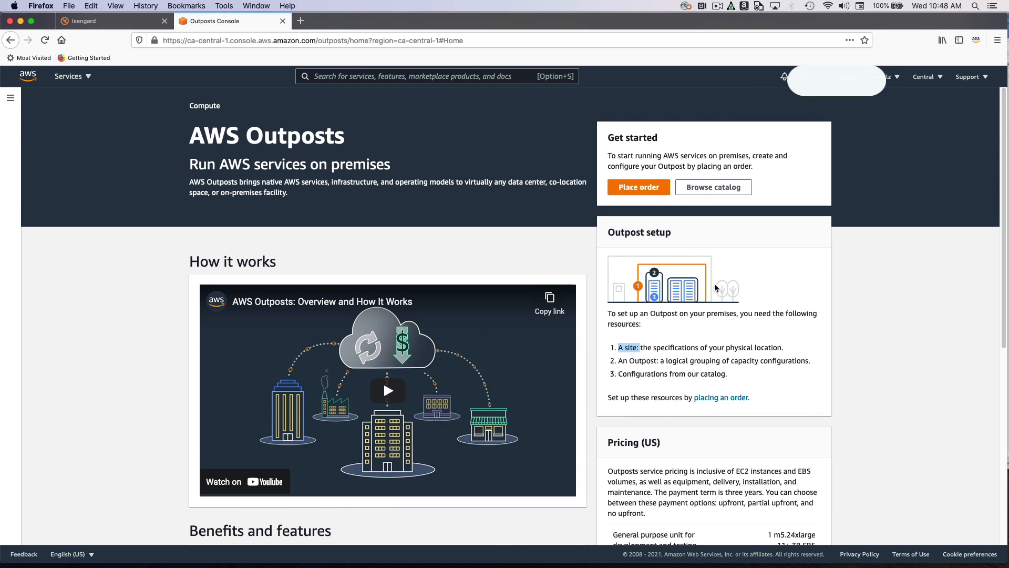
{"action": "mouse_move", "coordinate": [646, 316]}
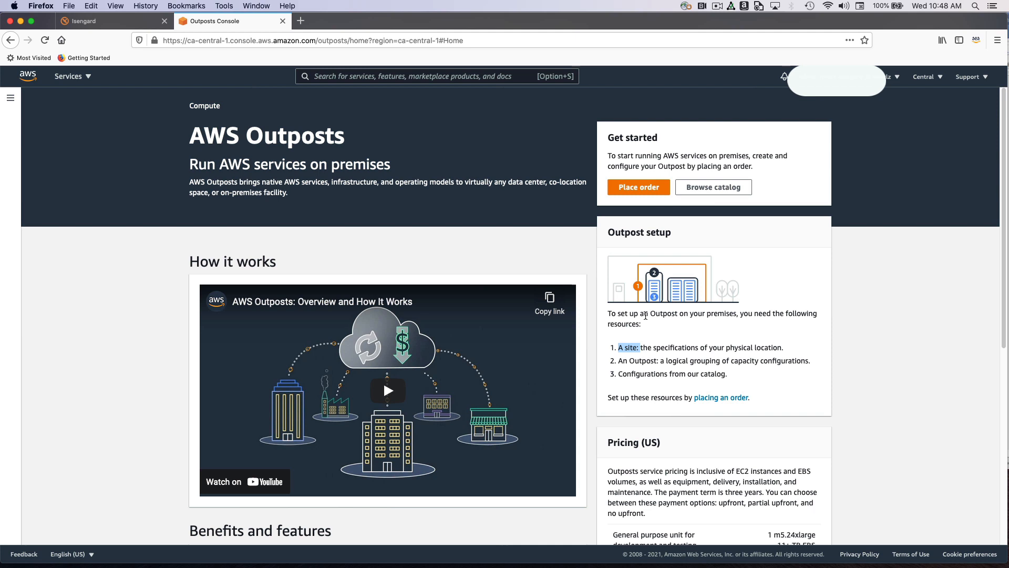
{"action": "mouse_move", "coordinate": [708, 299]}
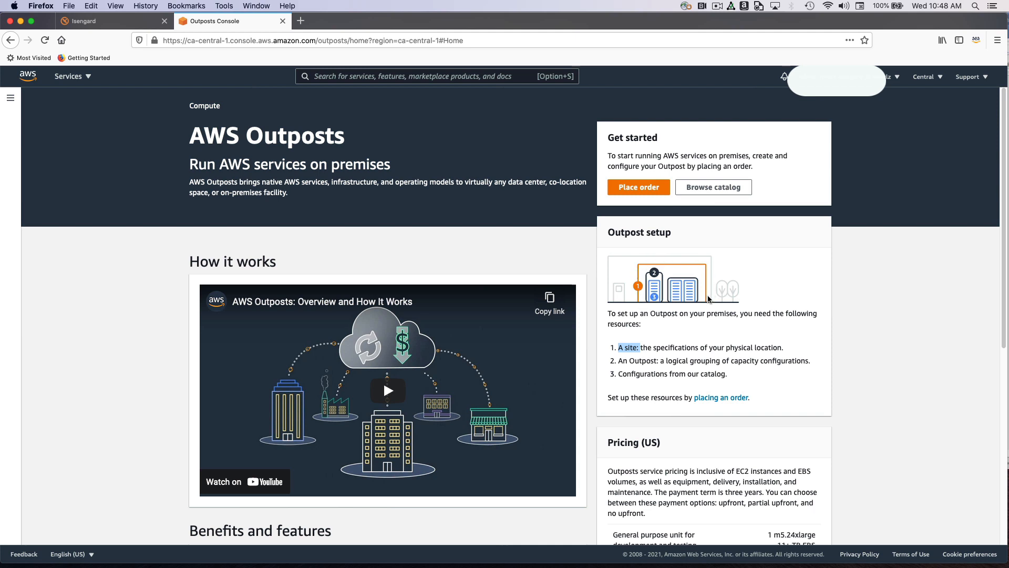
{"action": "mouse_move", "coordinate": [662, 310]}
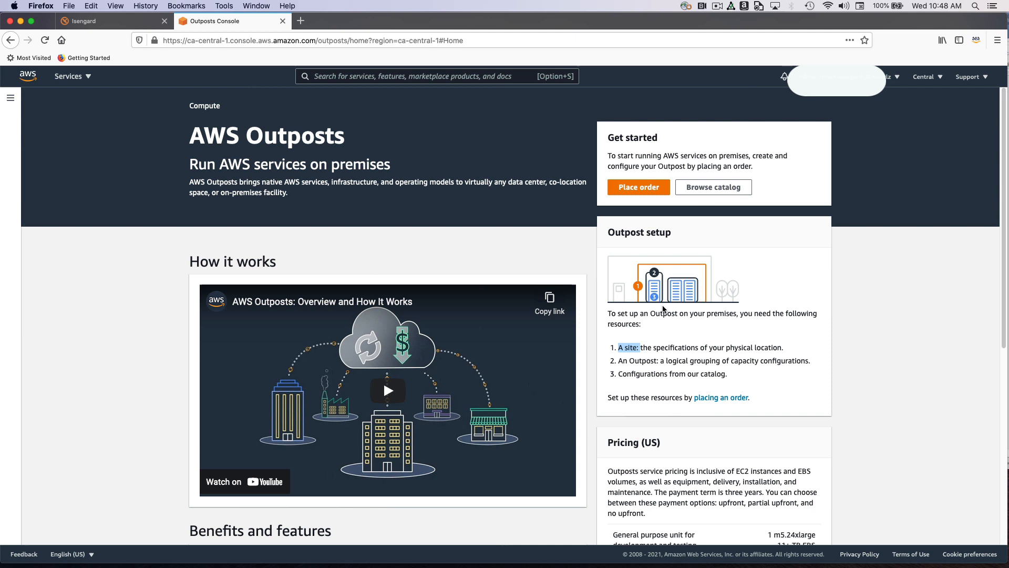
{"action": "mouse_move", "coordinate": [652, 288]}
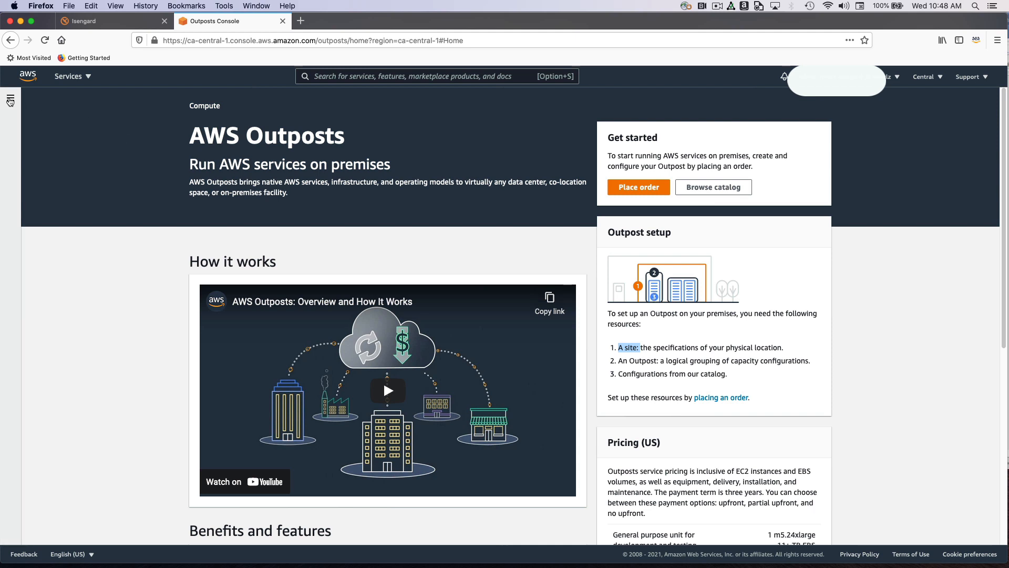
Go to the Outposts Sites list and start creating a new site
{"action": "left_click", "coordinate": [9, 101]}
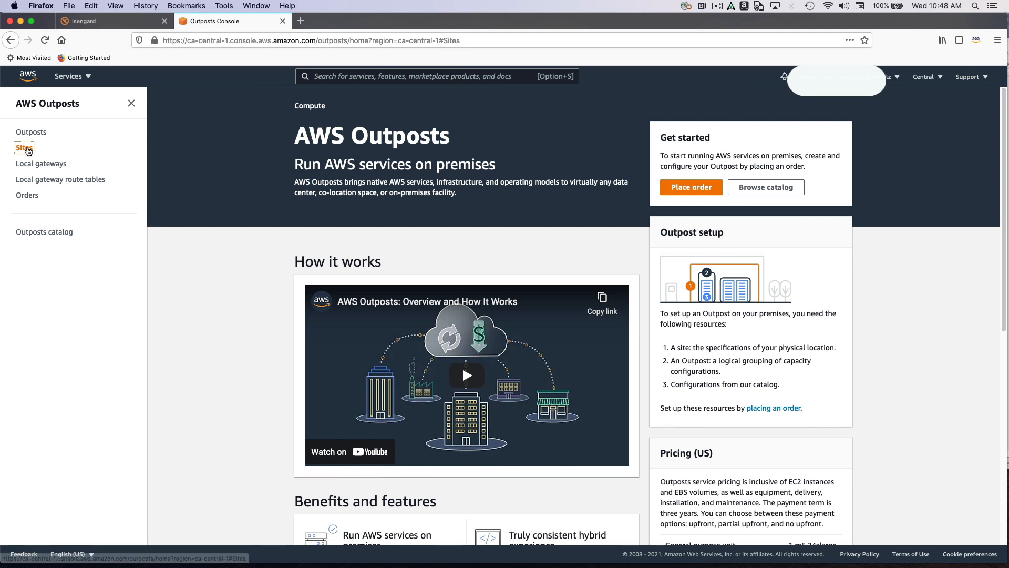
{"action": "left_click", "coordinate": [24, 147]}
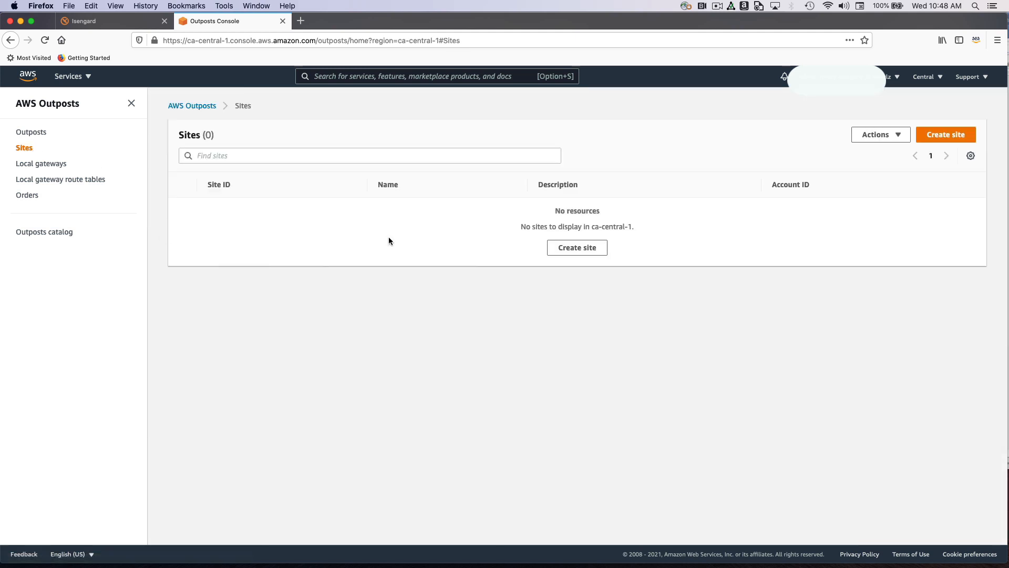
{"action": "left_click", "coordinate": [945, 134]}
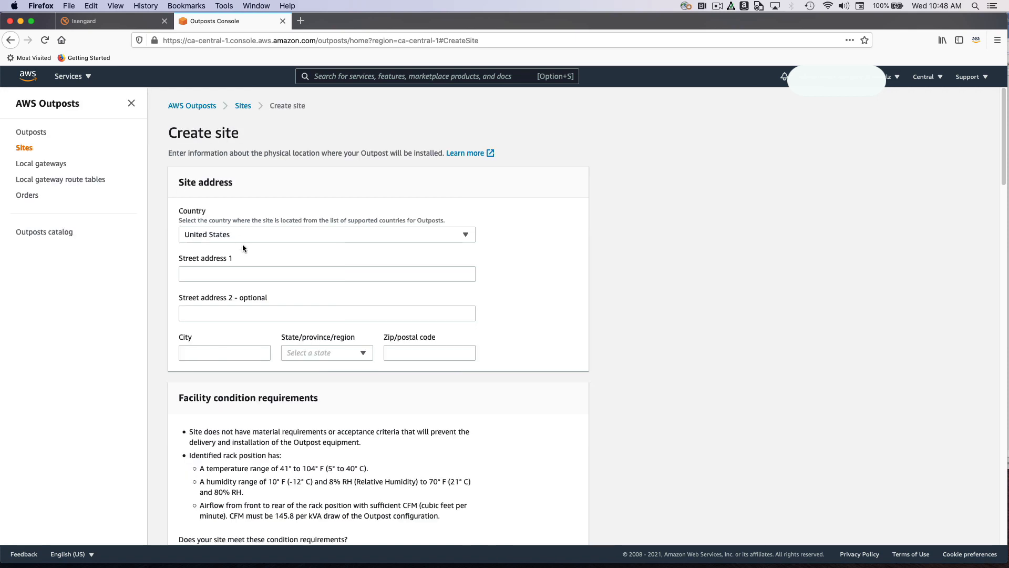
{"action": "scroll", "scroll_direction": "down", "scroll_amount": 3}
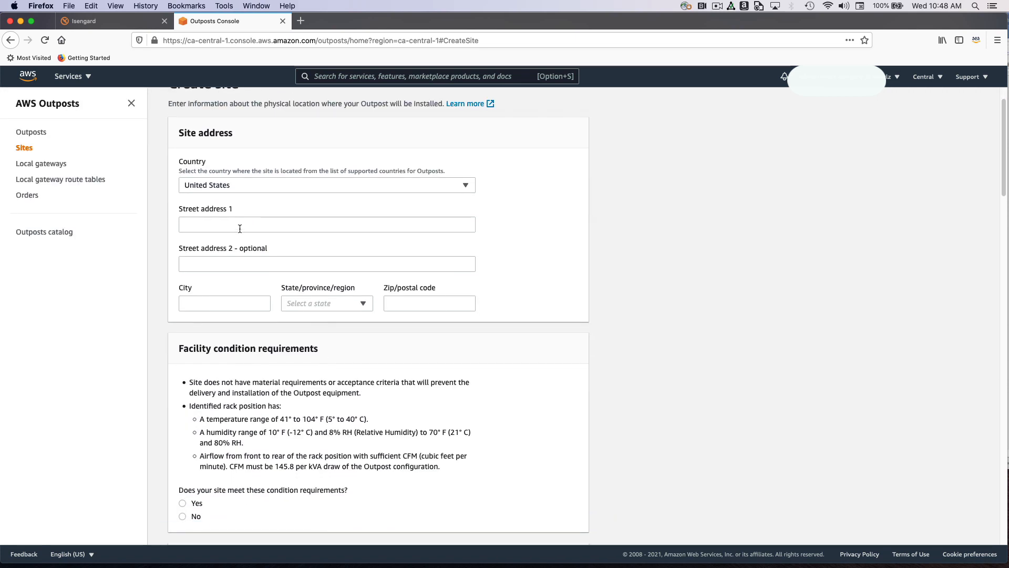
Enter the site address: 123 main street, toronto, Ontario, Canada, postal code 10101010
{"action": "left_click", "coordinate": [326, 184]}
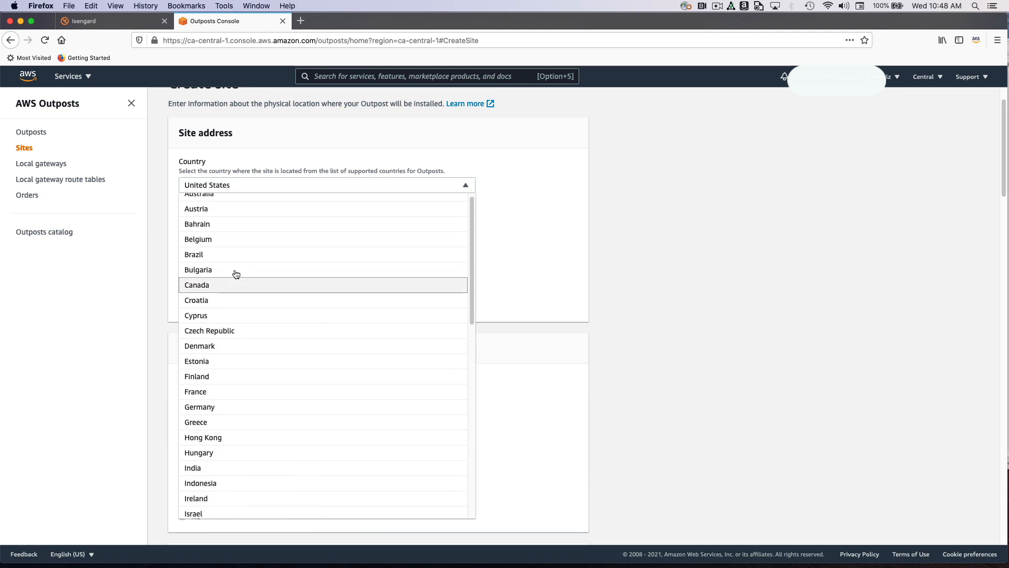
{"action": "left_click", "coordinate": [196, 285]}
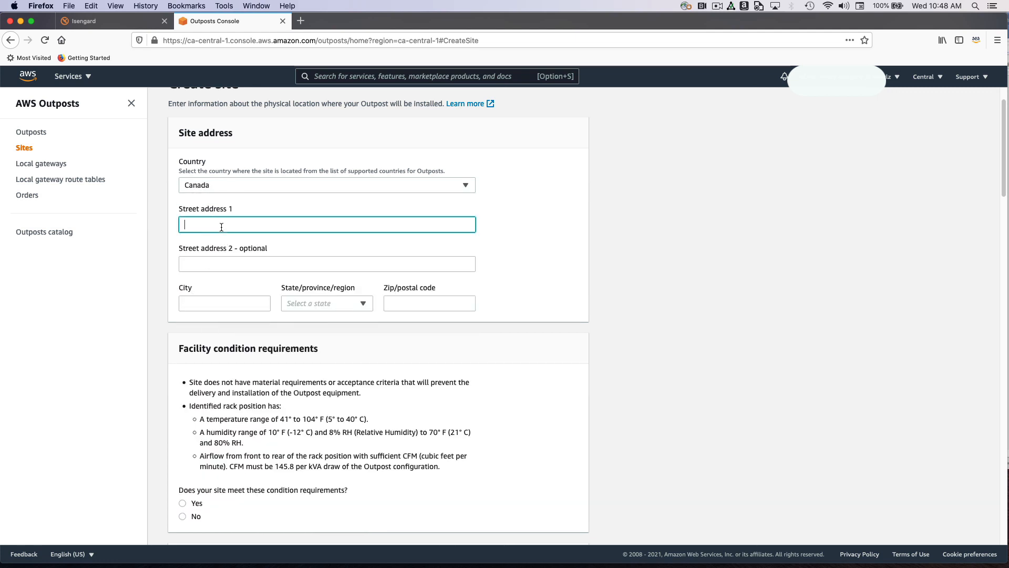
{"action": "type", "text": "123 mi"}
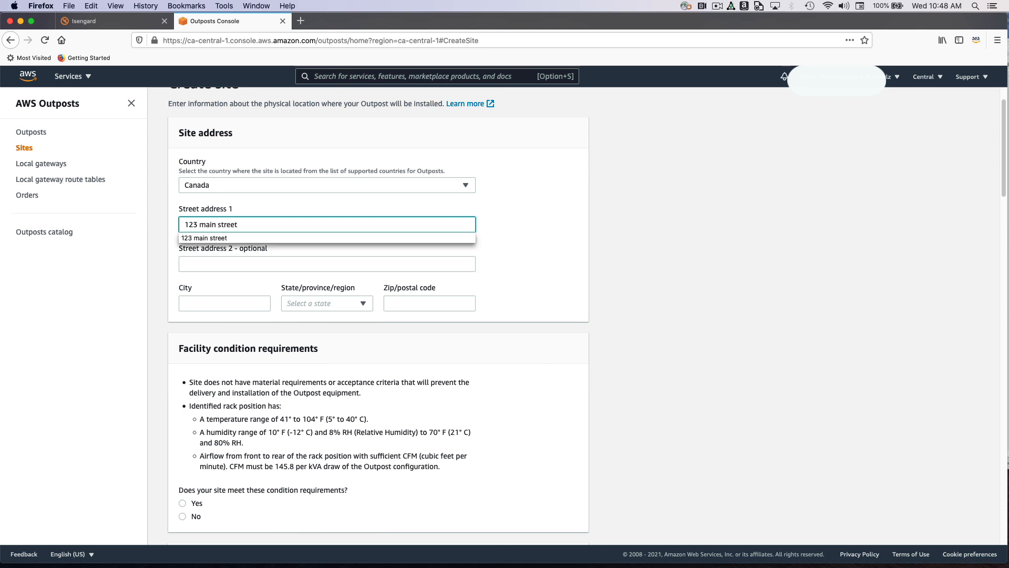
{"action": "left_click", "coordinate": [224, 303]}
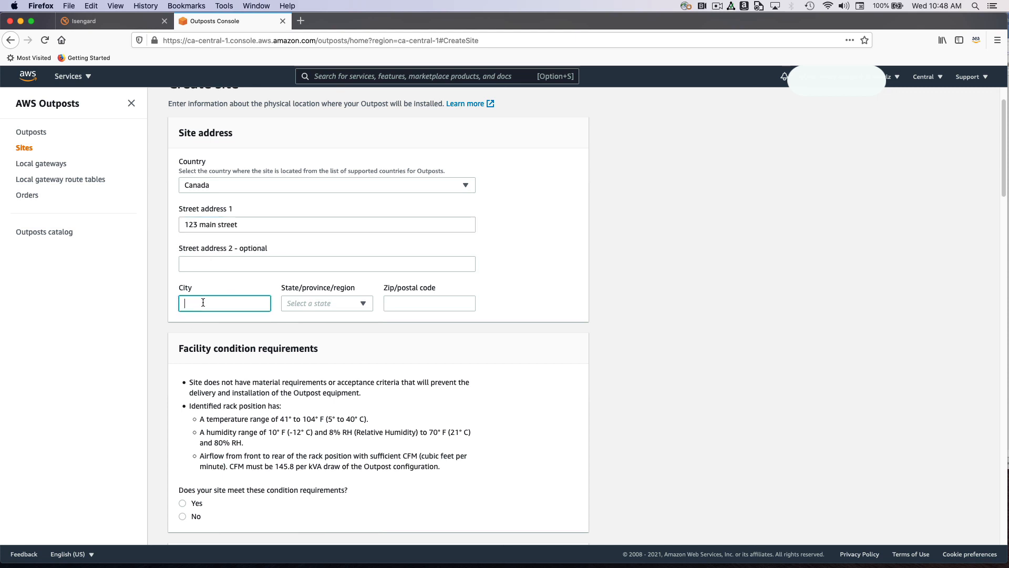
{"action": "type", "text": "toronto"}
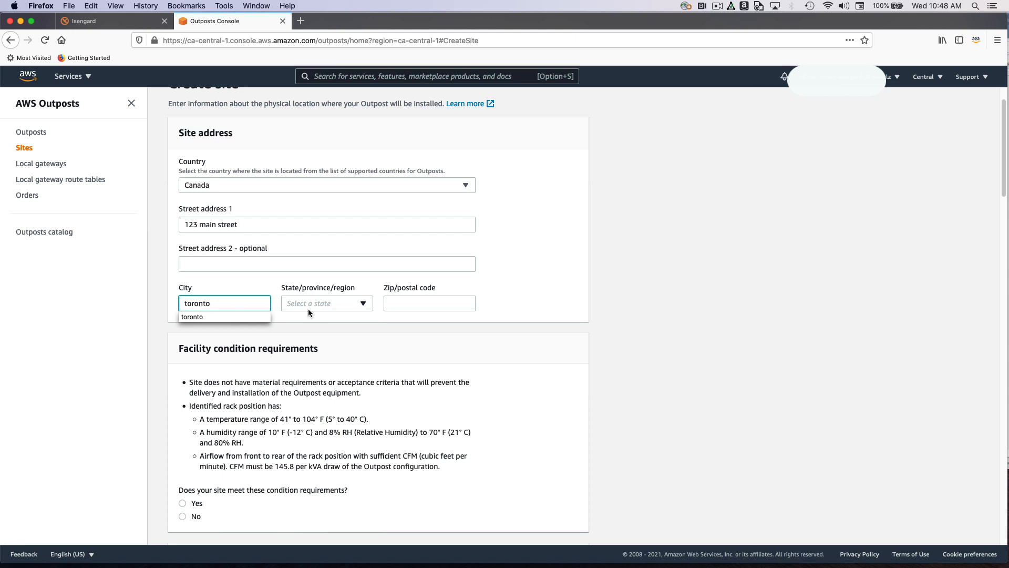
{"action": "left_click", "coordinate": [325, 303]}
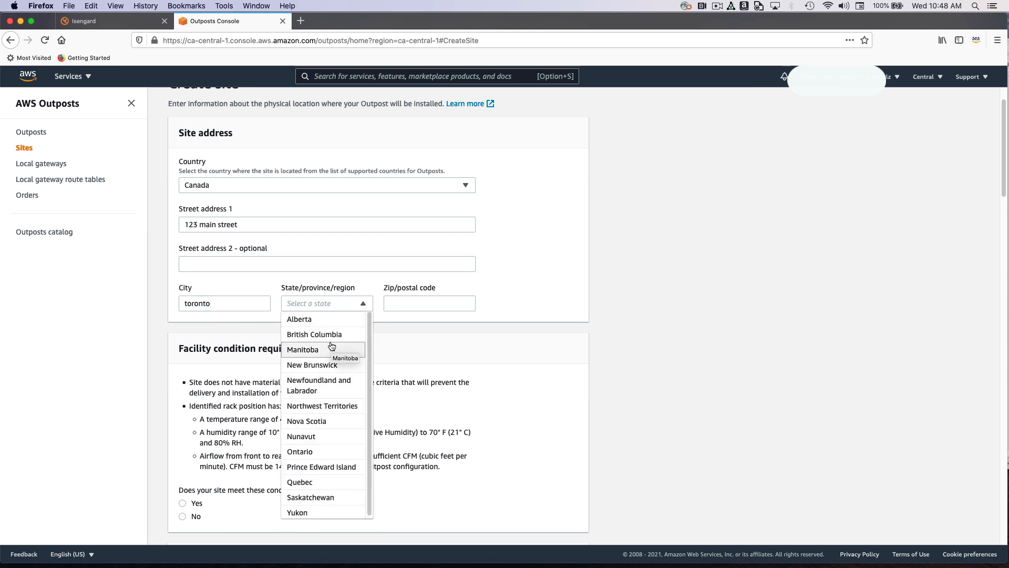
{"action": "mouse_move", "coordinate": [301, 451]}
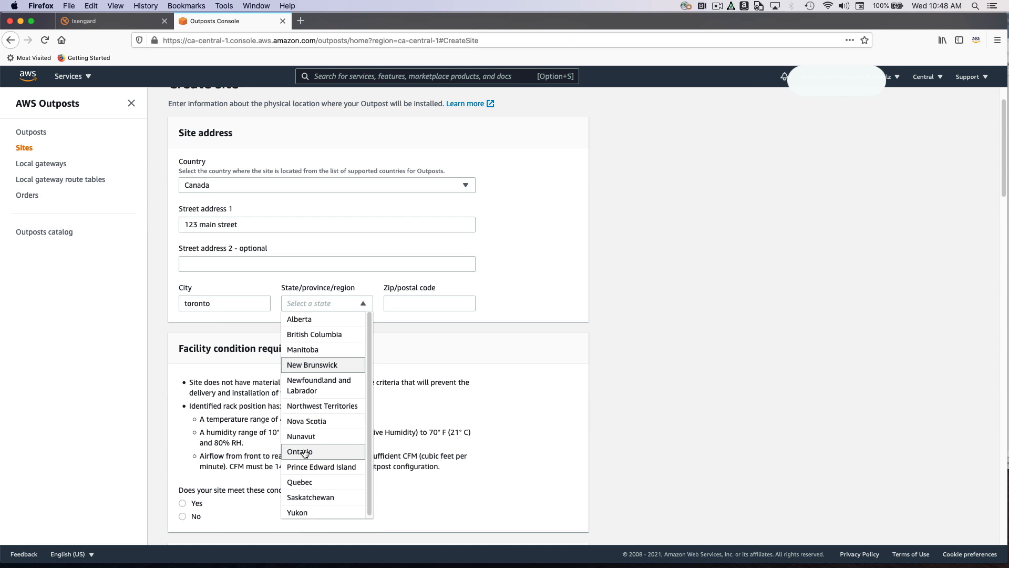
{"action": "type", "text": "1"}
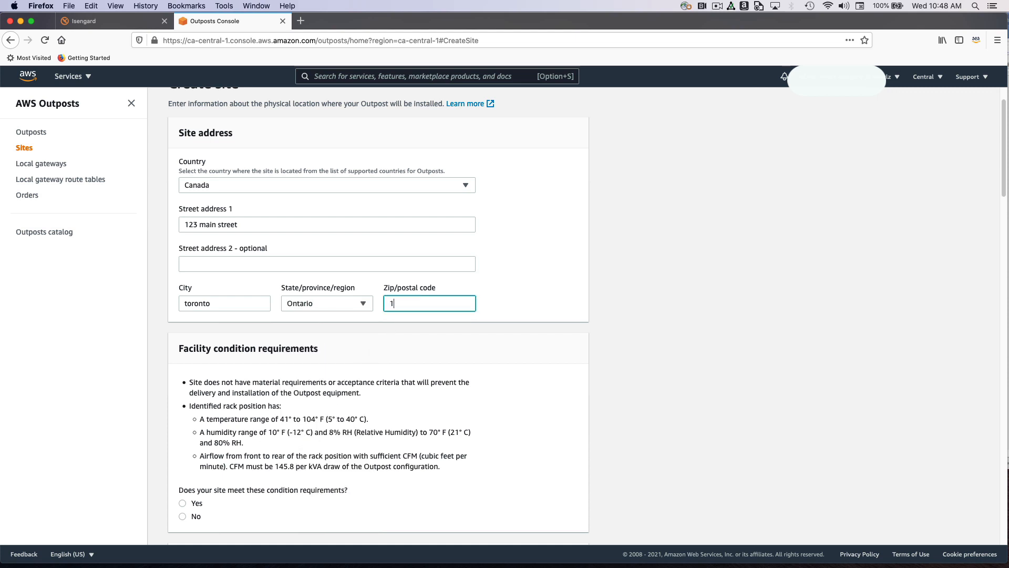
{"action": "type", "text": "0101010"}
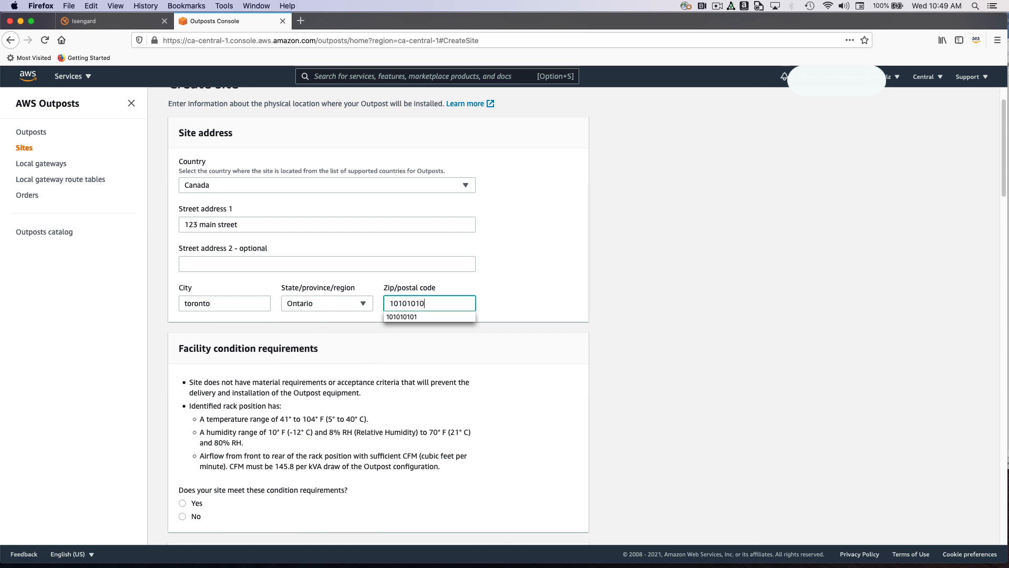
Confirm the site meets the condition and clearance dimension requirements
{"action": "scroll", "scroll_direction": "down", "scroll_amount": 3}
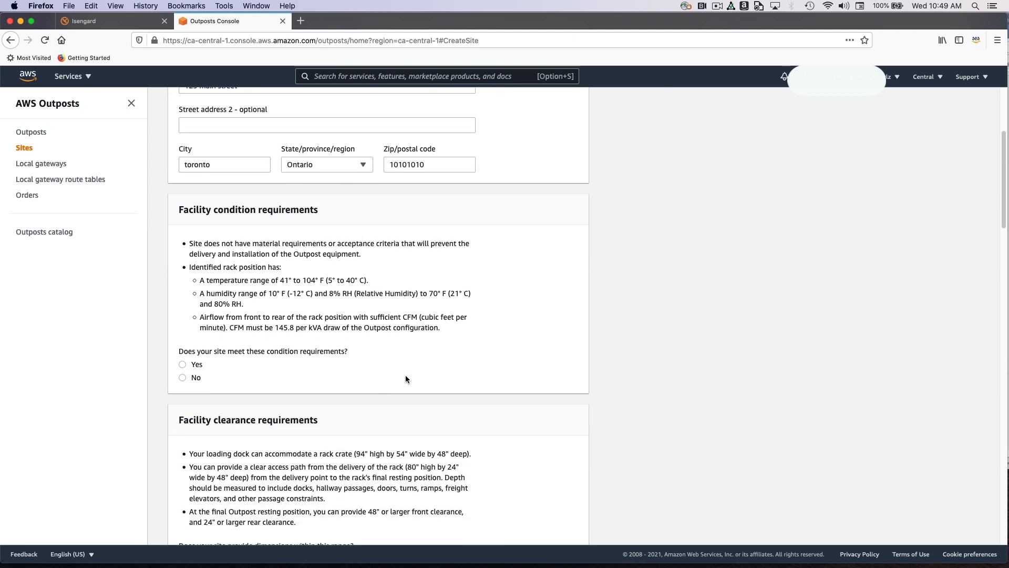
{"action": "scroll", "scroll_direction": "down", "scroll_amount": 3}
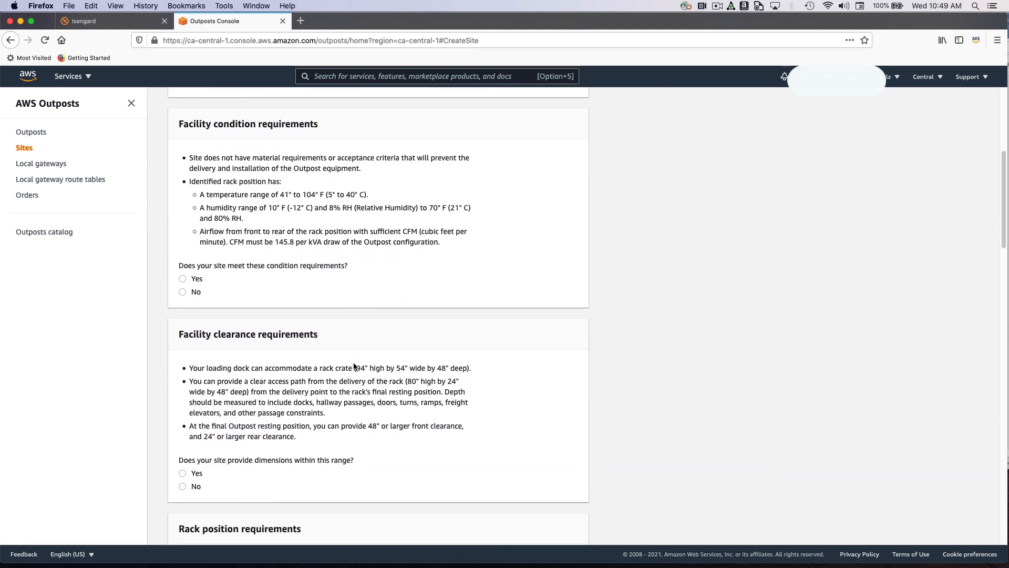
{"action": "scroll", "scroll_direction": "down", "scroll_amount": 3}
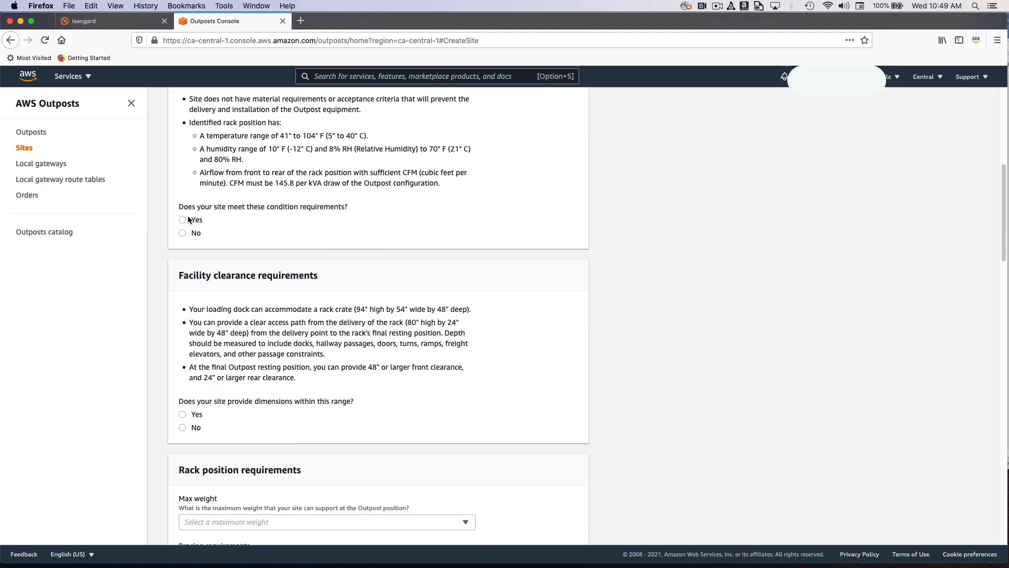
{"action": "left_click", "coordinate": [182, 220]}
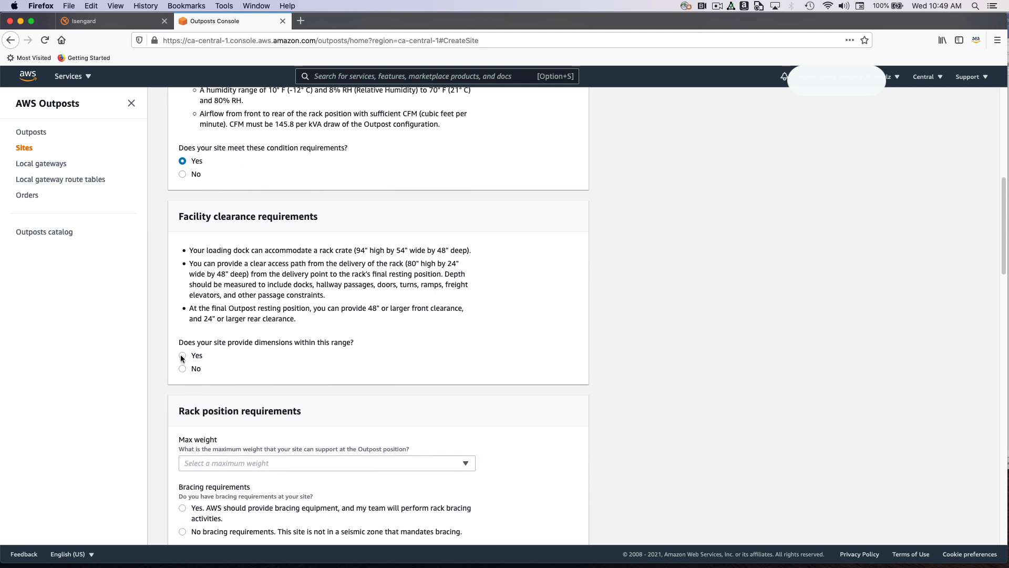
{"action": "left_click", "coordinate": [182, 355]}
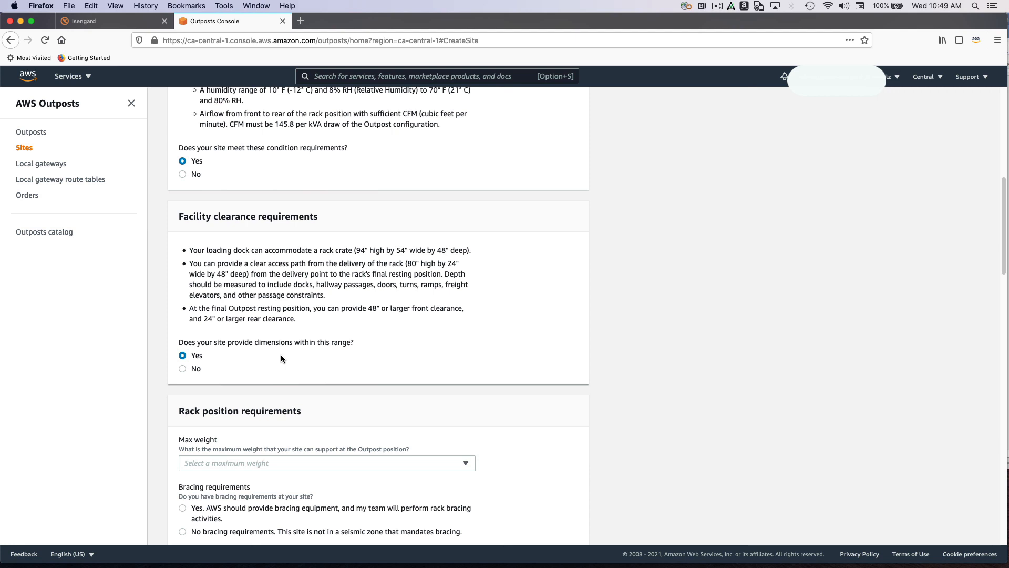
Set the rack maximum weight to 2001+ lbs with AWS-provided bracing
{"action": "scroll", "scroll_direction": "down", "scroll_amount": 3}
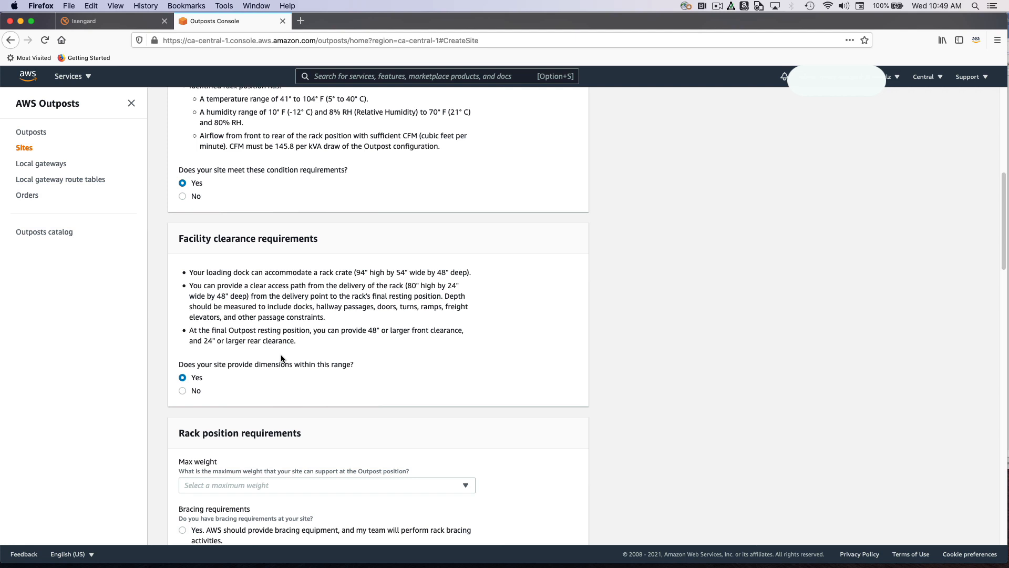
{"action": "scroll", "scroll_direction": "down", "scroll_amount": 3}
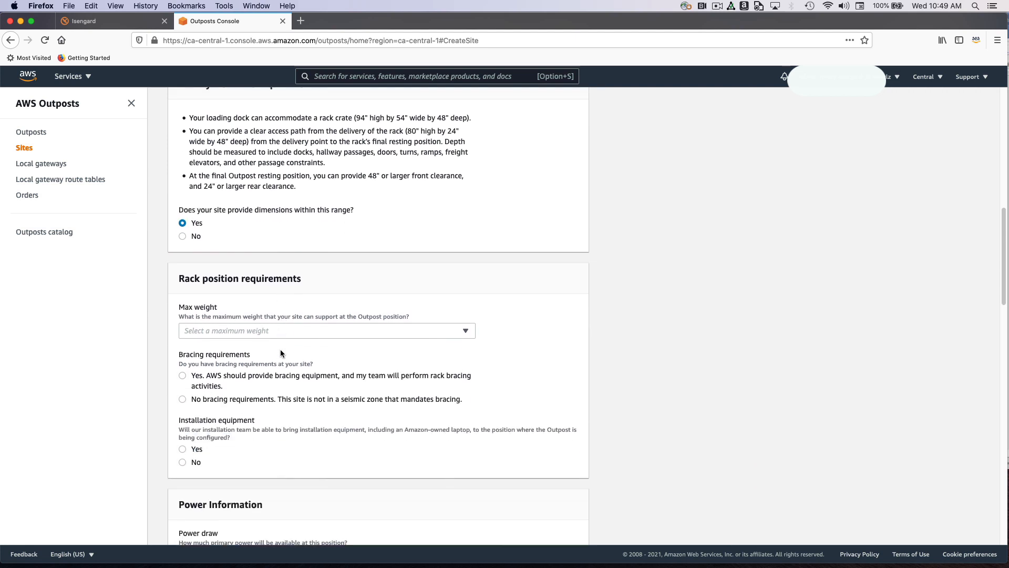
{"action": "left_click", "coordinate": [325, 330]}
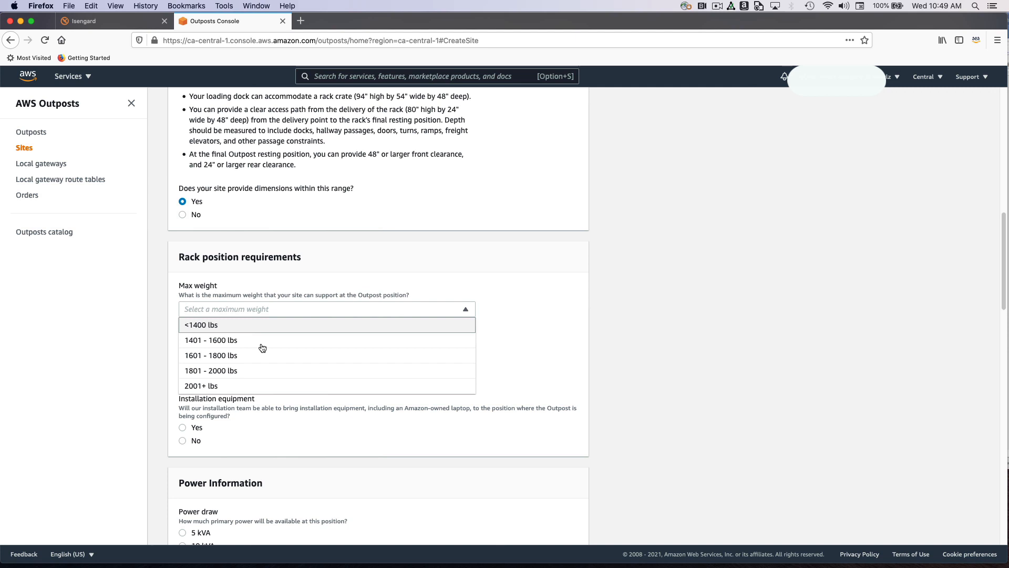
{"action": "left_click", "coordinate": [210, 386]}
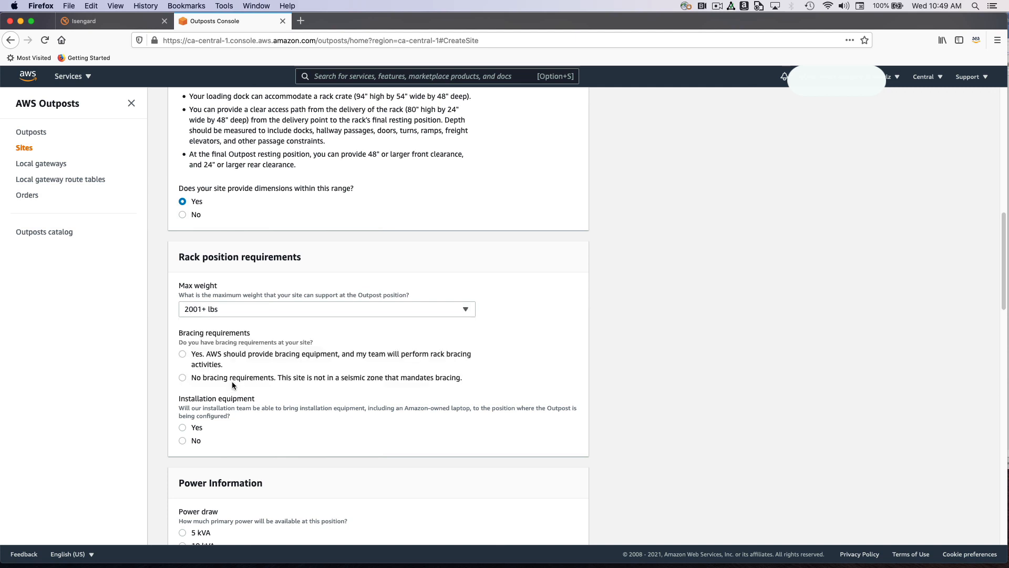
{"action": "left_click", "coordinate": [183, 354]}
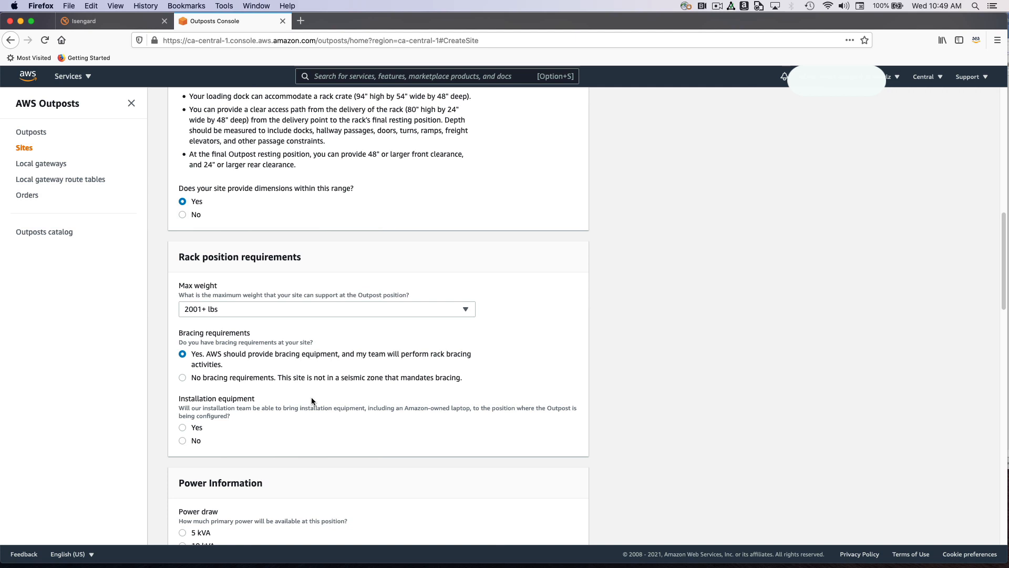
{"action": "mouse_move", "coordinate": [207, 433]}
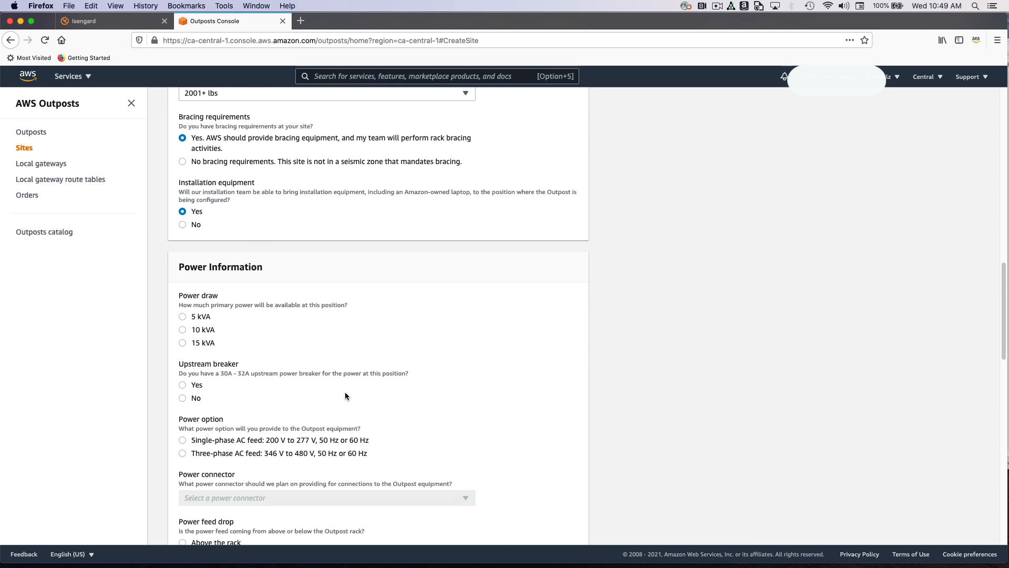
Set power to 15 kVA, upstream breaker, single-phase AC, L6-30P connector, redundant power
{"action": "scroll", "scroll_direction": "down", "scroll_amount": 3}
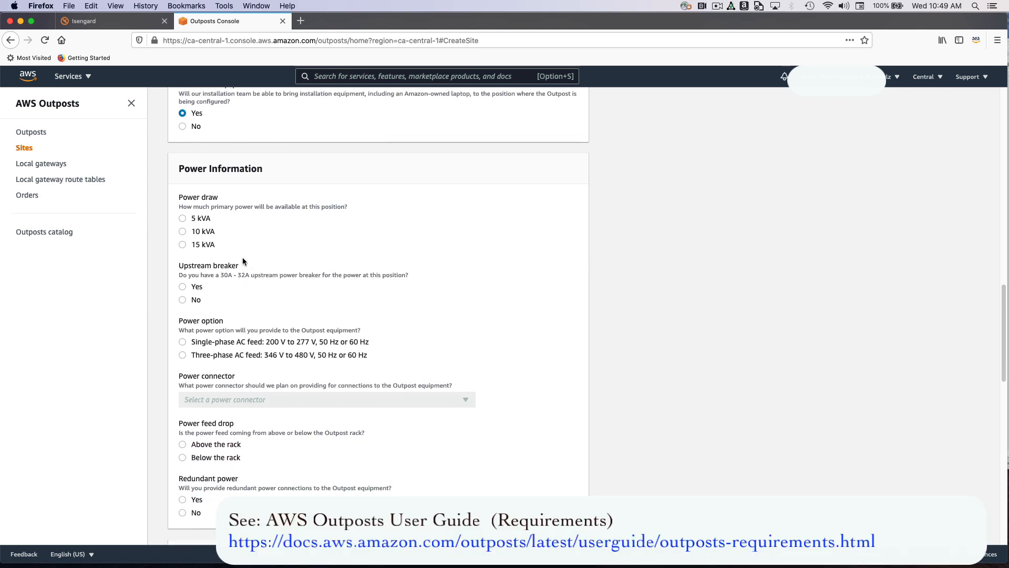
{"action": "left_click", "coordinate": [183, 245]}
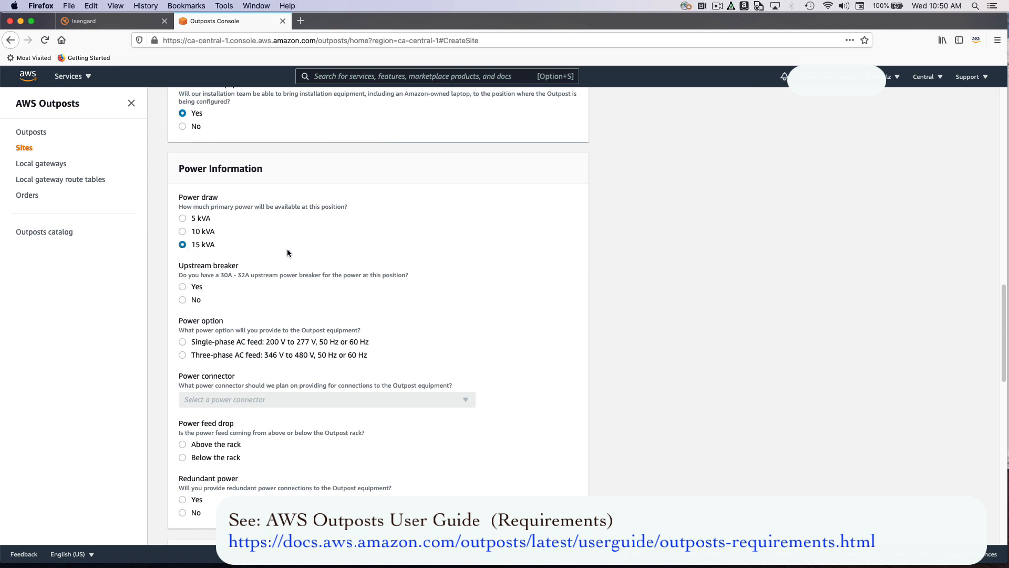
{"action": "mouse_move", "coordinate": [252, 474]}
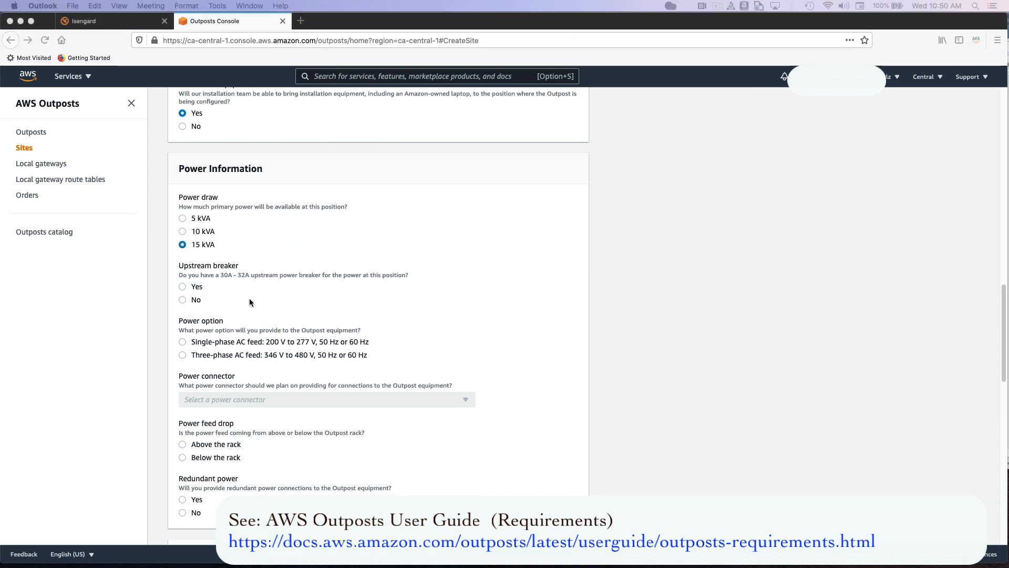
{"action": "left_click", "coordinate": [182, 286]}
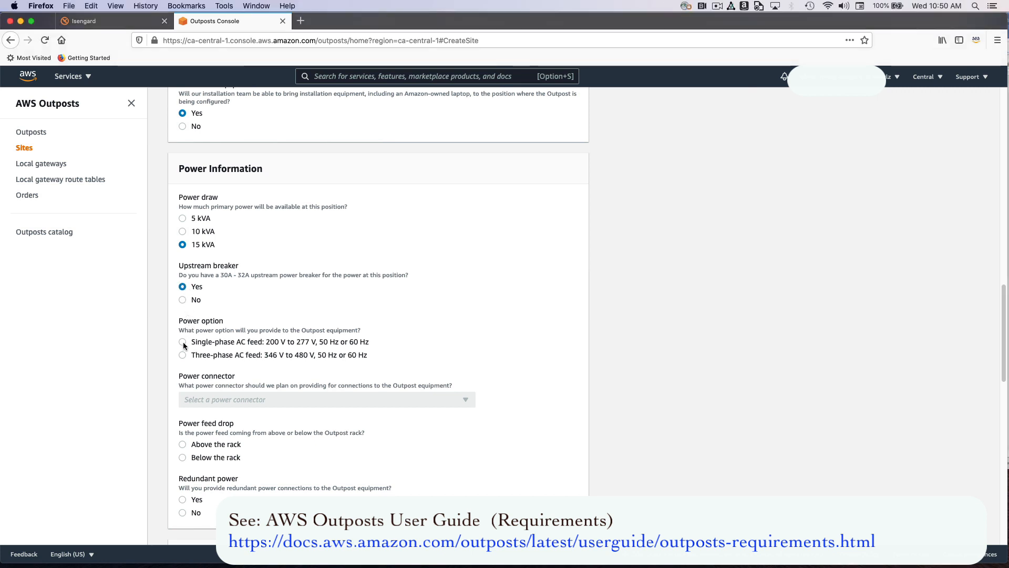
{"action": "left_click", "coordinate": [183, 342]}
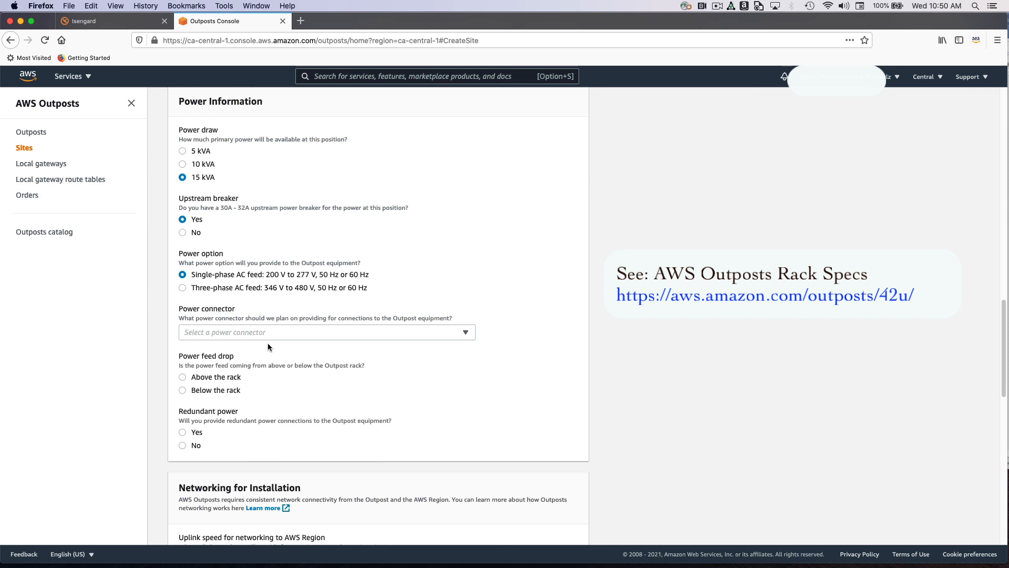
{"action": "scroll", "scroll_direction": "down", "scroll_amount": 3}
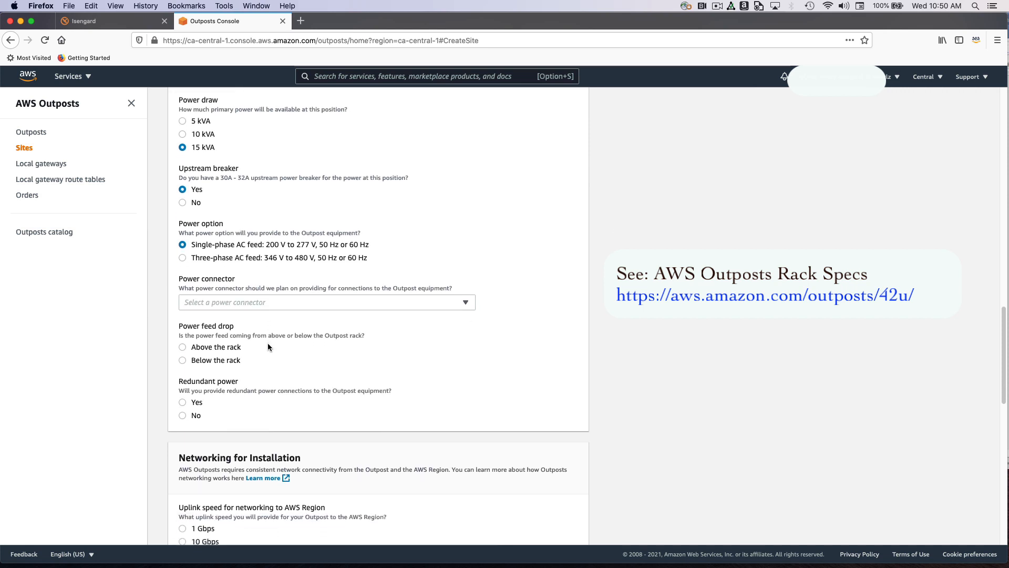
{"action": "left_click", "coordinate": [326, 302]}
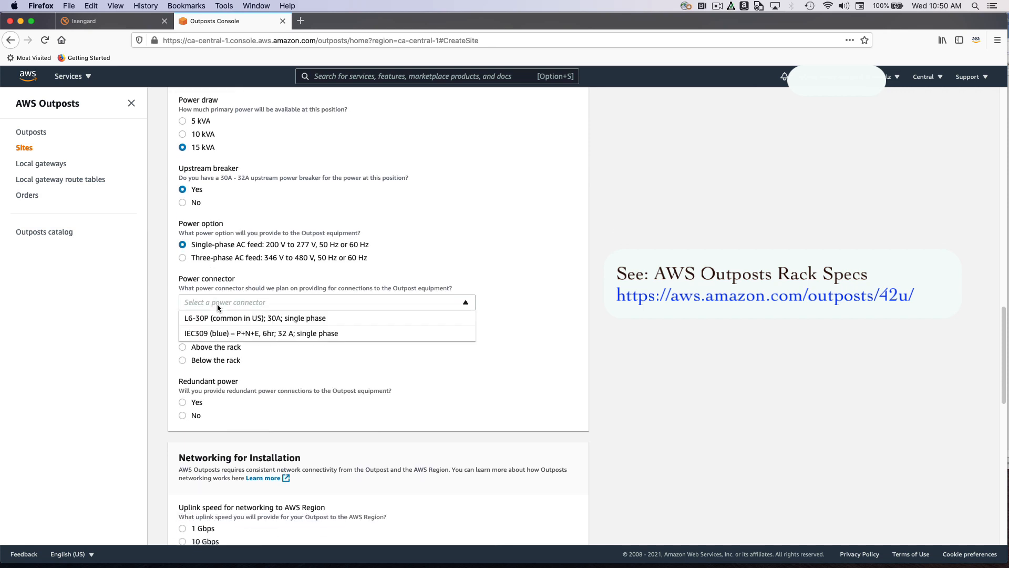
{"action": "left_click", "coordinate": [255, 318]}
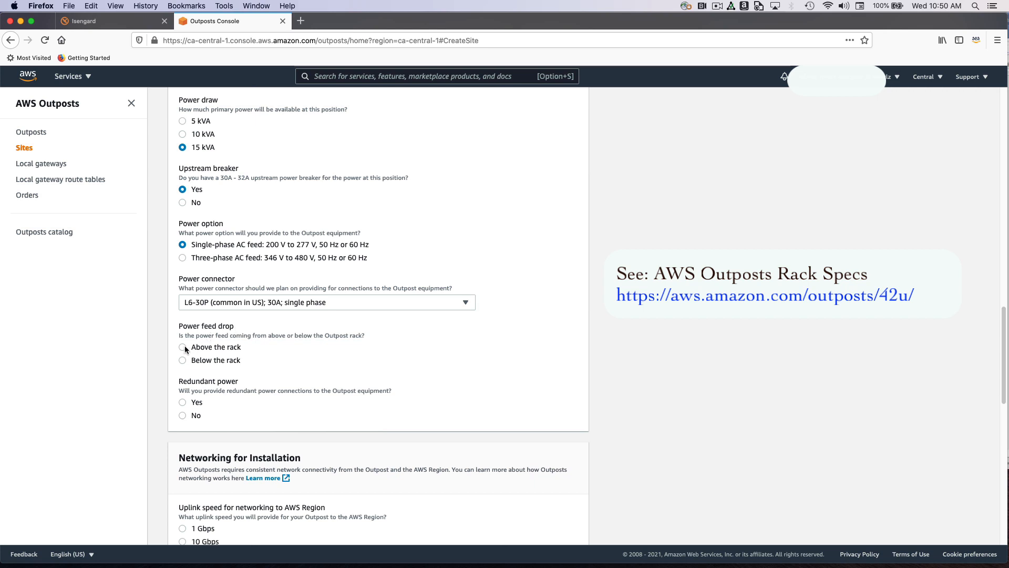
{"action": "scroll", "scroll_direction": "down", "scroll_amount": 3}
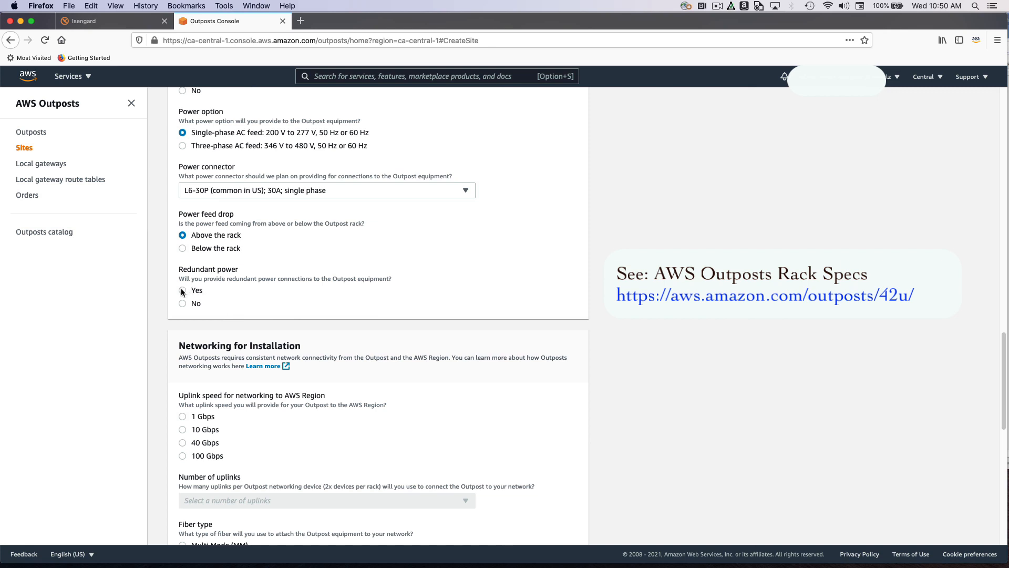
{"action": "left_click", "coordinate": [183, 290]}
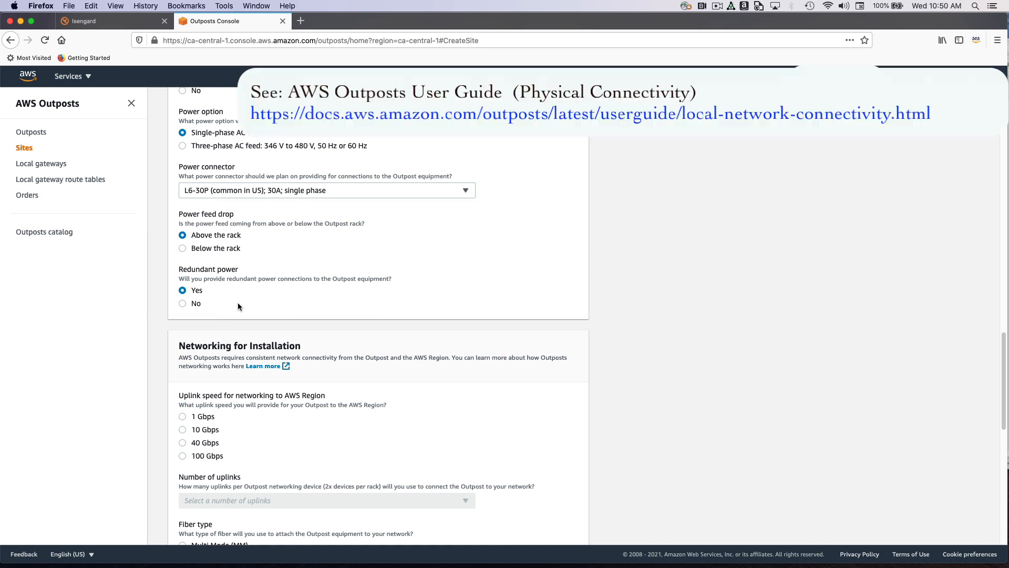
Set networking to 40 Gbps uplink speed, 2 uplinks, and 40GBASE-ESR optical standard
{"action": "scroll", "scroll_direction": "down", "scroll_amount": 3}
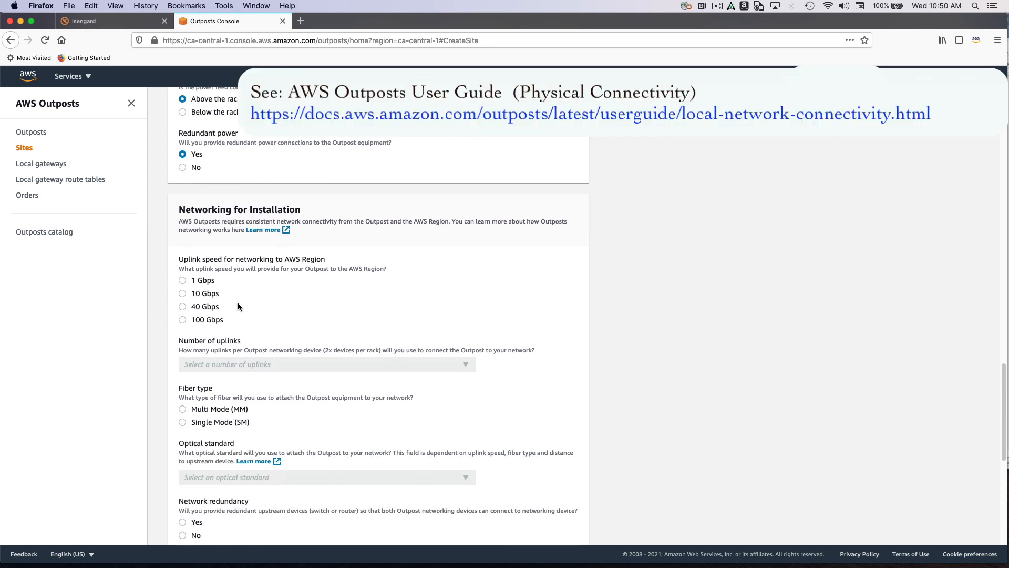
{"action": "left_click", "coordinate": [183, 275]}
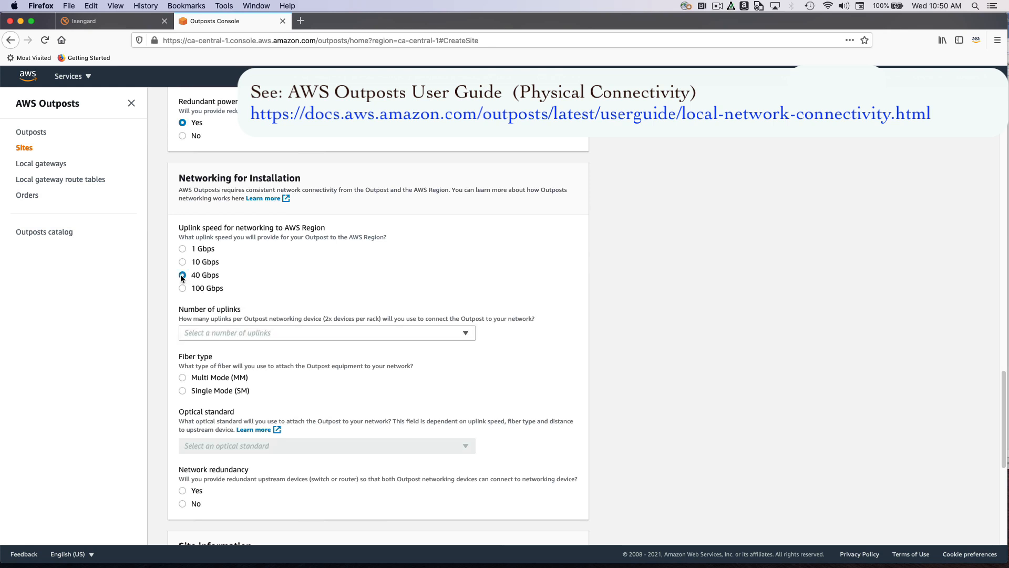
{"action": "left_click", "coordinate": [327, 332]}
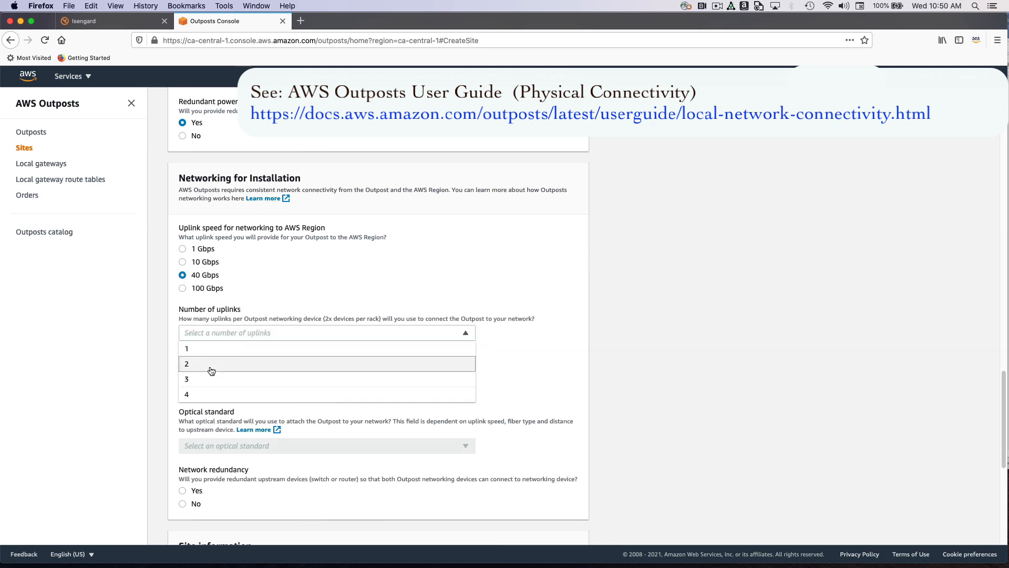
{"action": "left_click", "coordinate": [186, 363]}
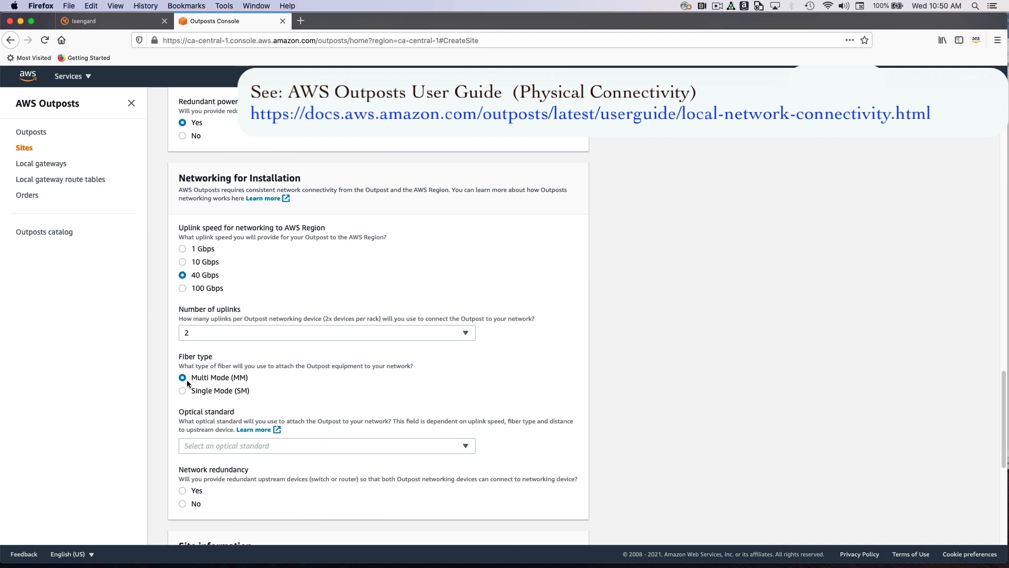
{"action": "left_click", "coordinate": [327, 445]}
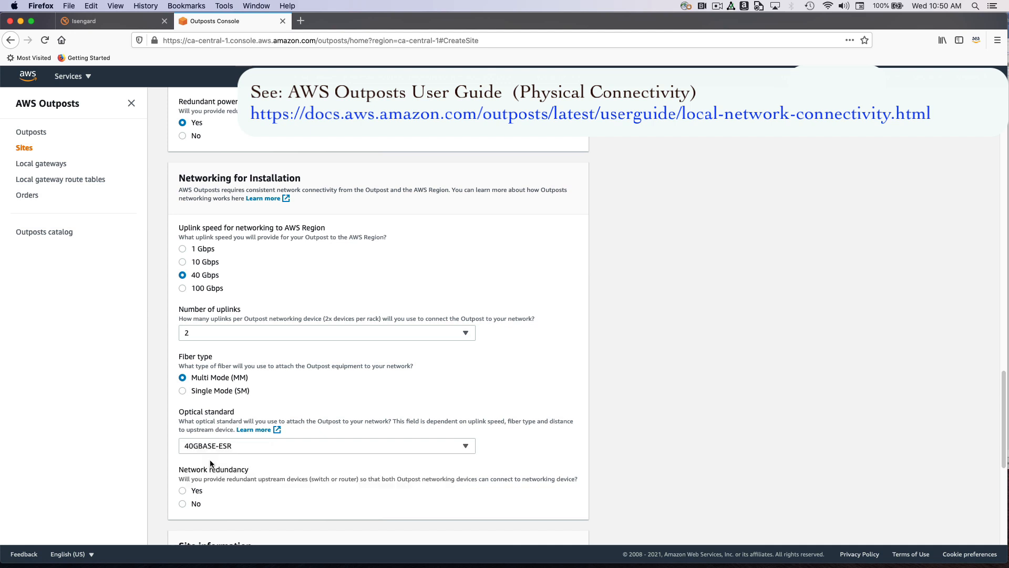
{"action": "mouse_move", "coordinate": [346, 377]}
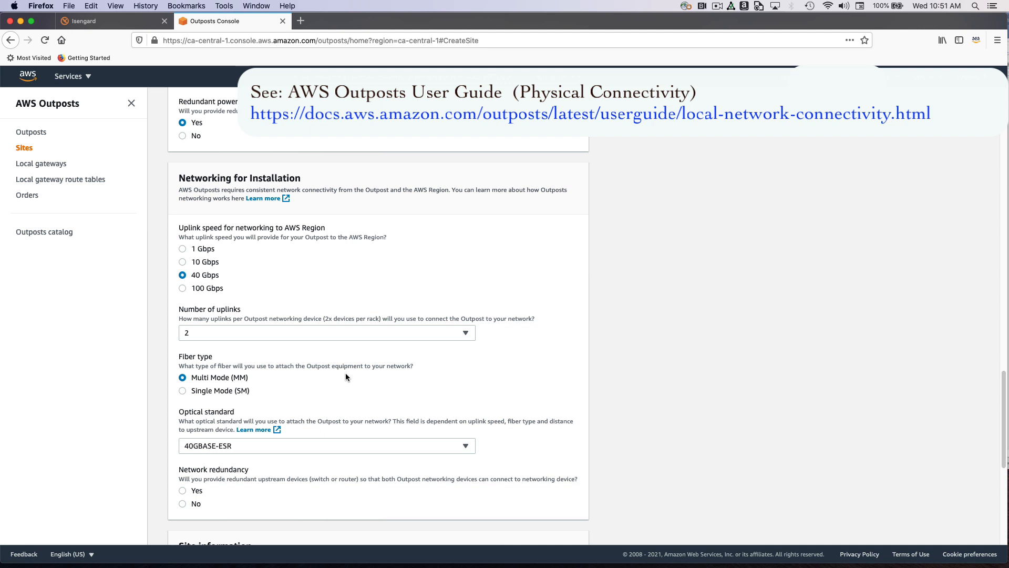
{"action": "mouse_move", "coordinate": [326, 383]}
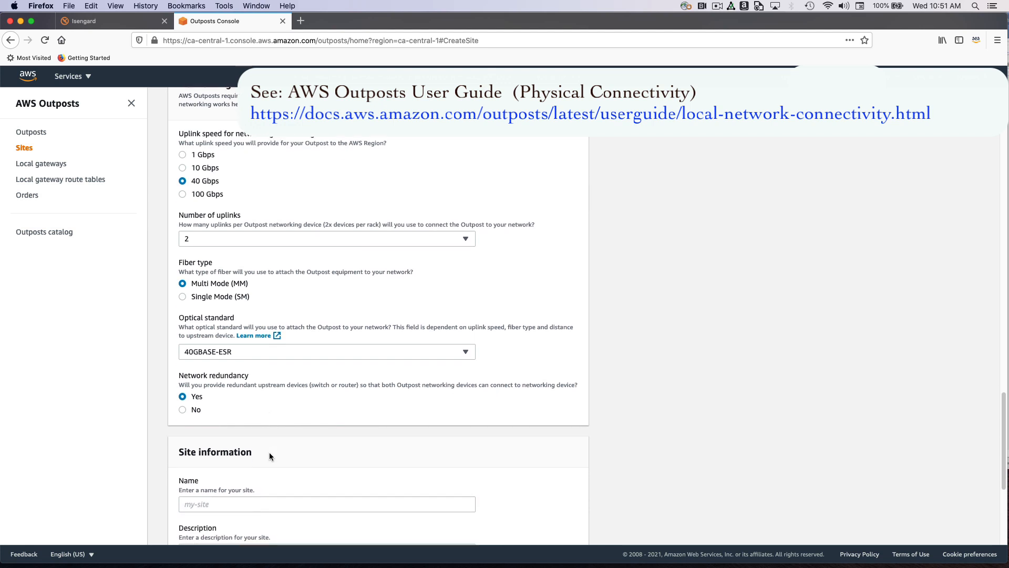
Name the site myFirstSite with description 'my first site' and submit it
{"action": "scroll", "scroll_direction": "down", "scroll_amount": 3}
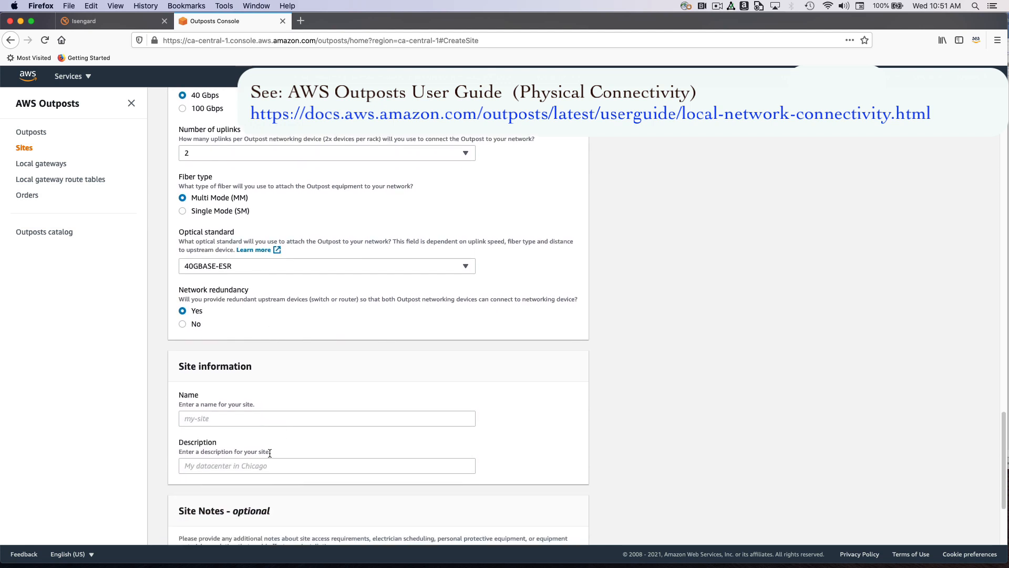
{"action": "scroll", "scroll_direction": "down", "scroll_amount": 3}
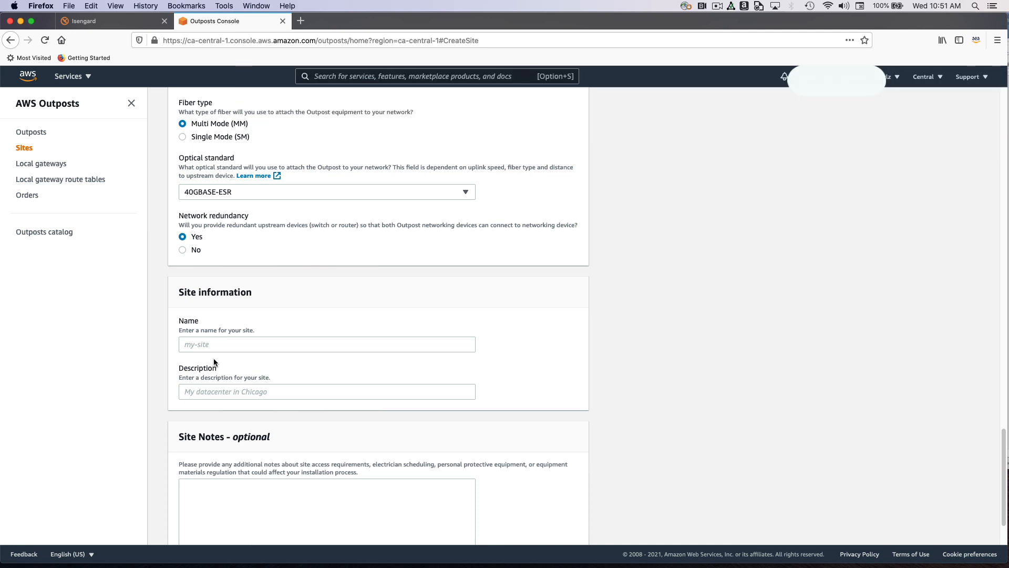
{"action": "type", "text": "myFirstSite"}
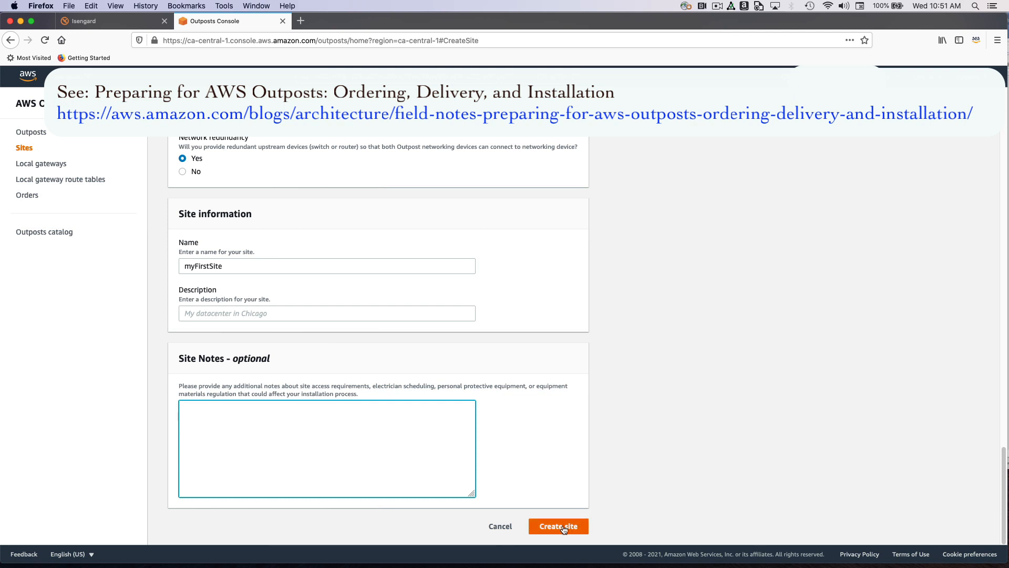
{"action": "left_click", "coordinate": [557, 526]}
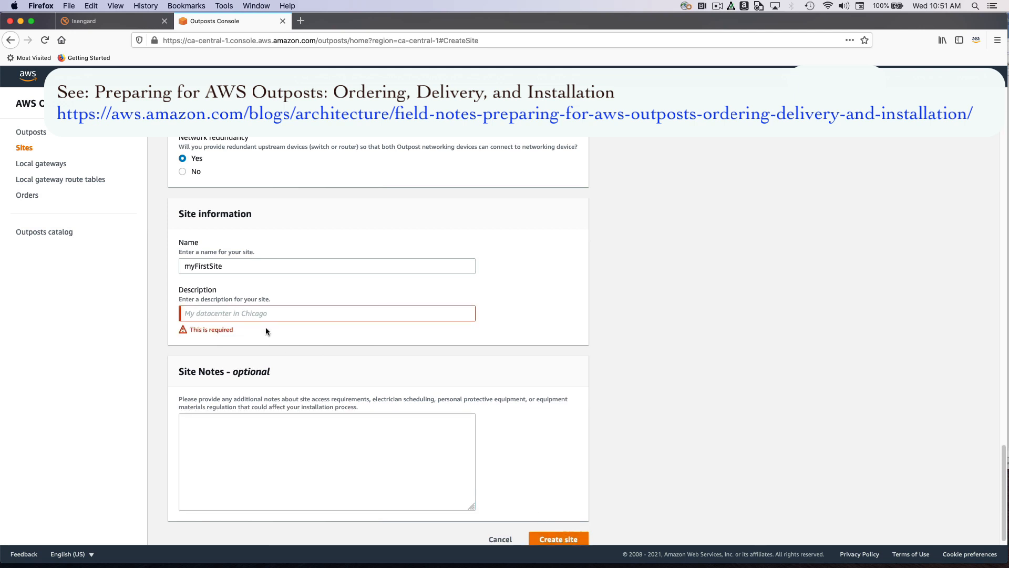
{"action": "type", "text": "my first site"}
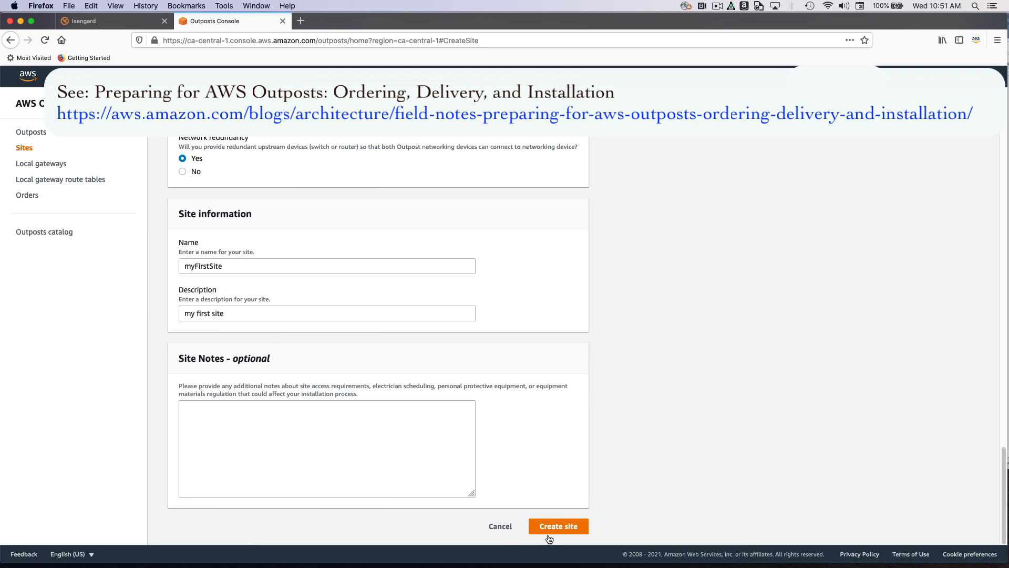
{"action": "left_click", "coordinate": [557, 526]}
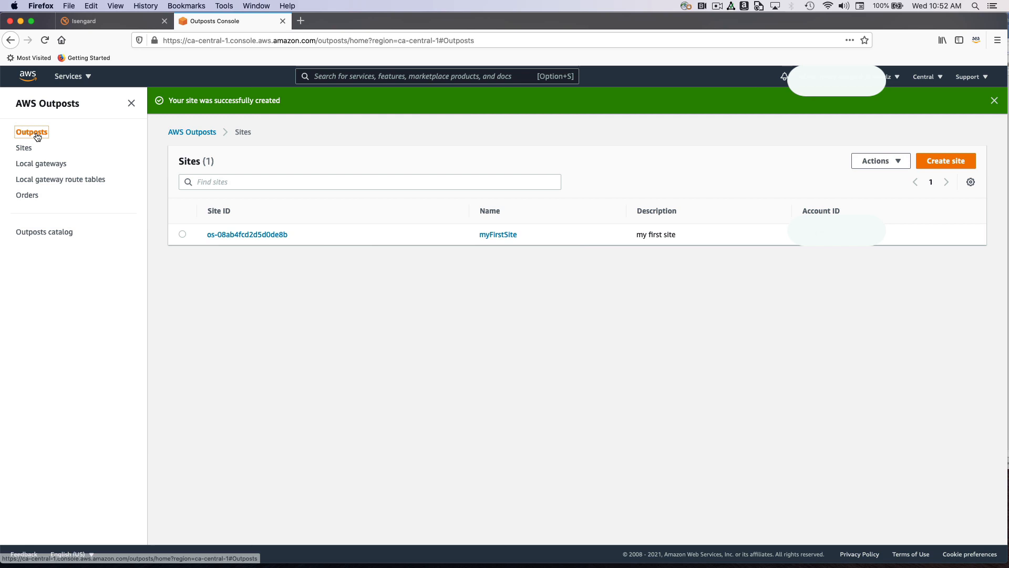
Start a new outpost named myFirstOutpost with description 'test for app 1'
{"action": "left_click", "coordinate": [32, 132]}
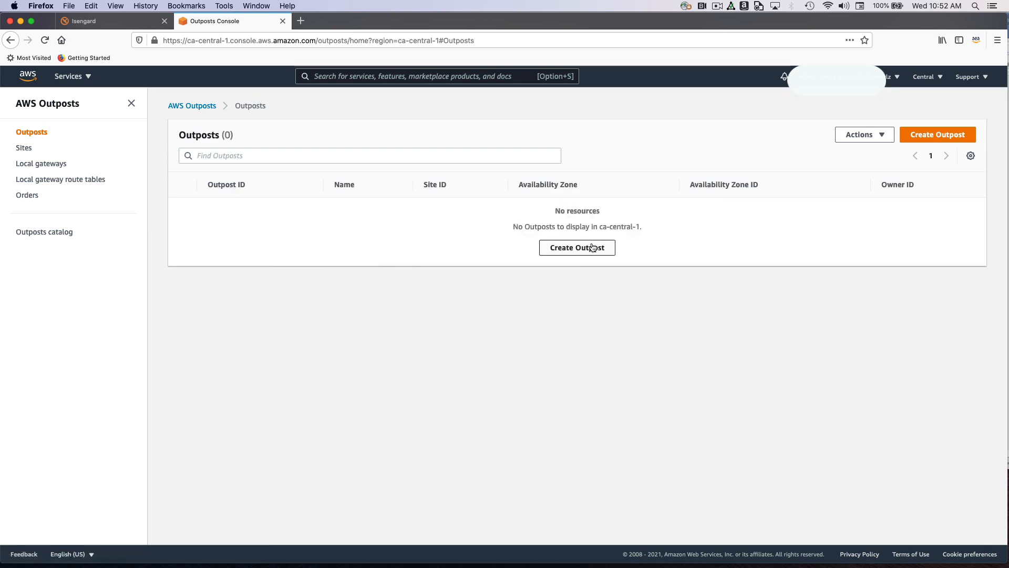
{"action": "left_click", "coordinate": [577, 247]}
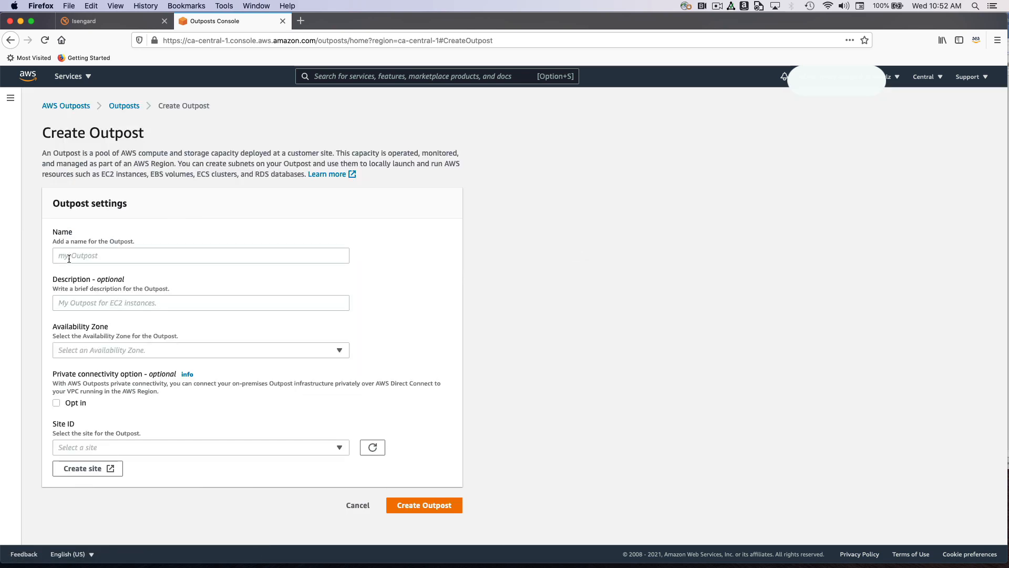
{"action": "type", "text": "myFirst"}
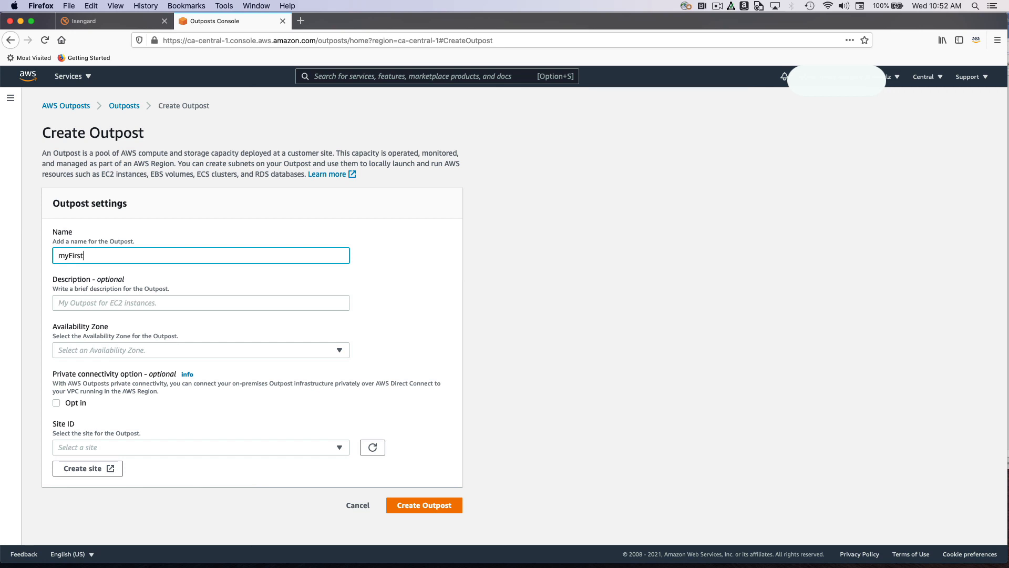
{"action": "type", "text": "Outpost"}
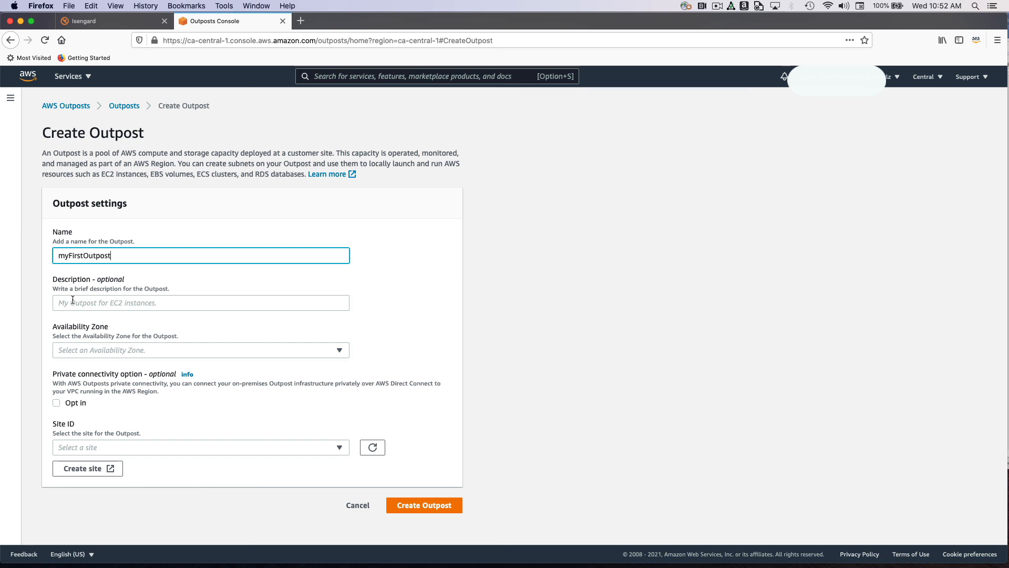
{"action": "left_click", "coordinate": [200, 303]}
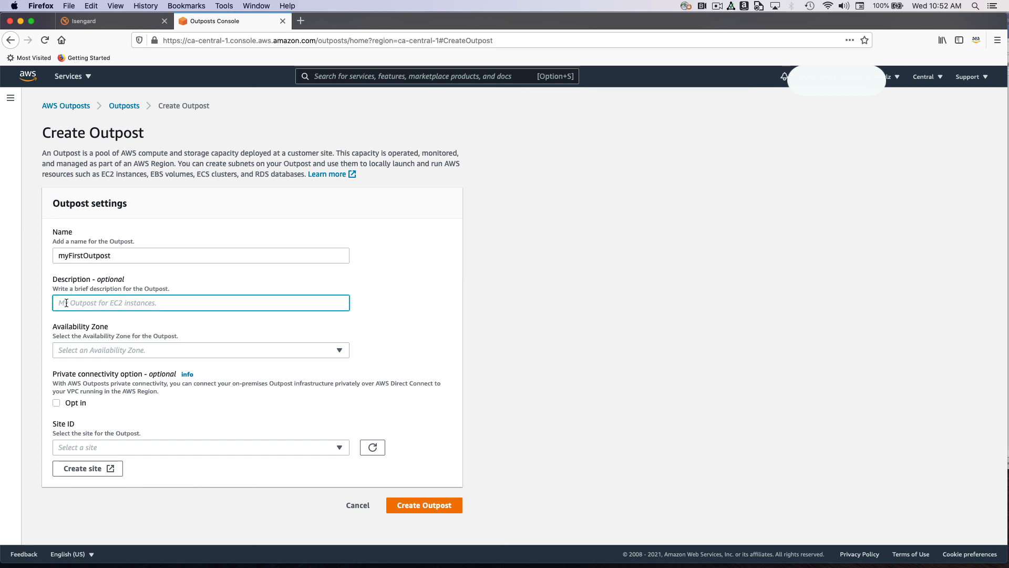
{"action": "type", "text": "test for ap"}
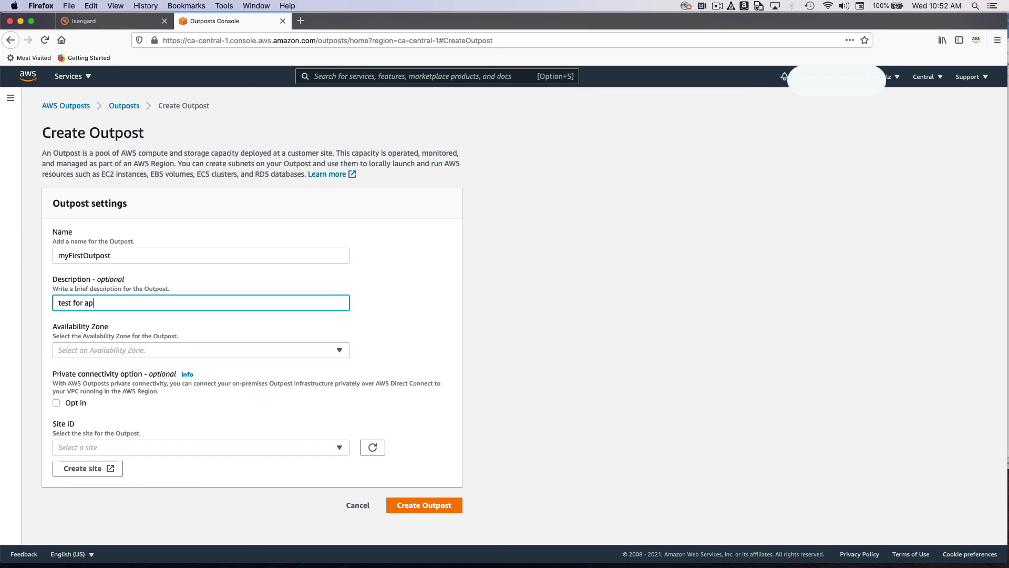
Place the outpost in zone cac1-az1 and assign it to myFirstSite
{"action": "left_click", "coordinate": [201, 349]}
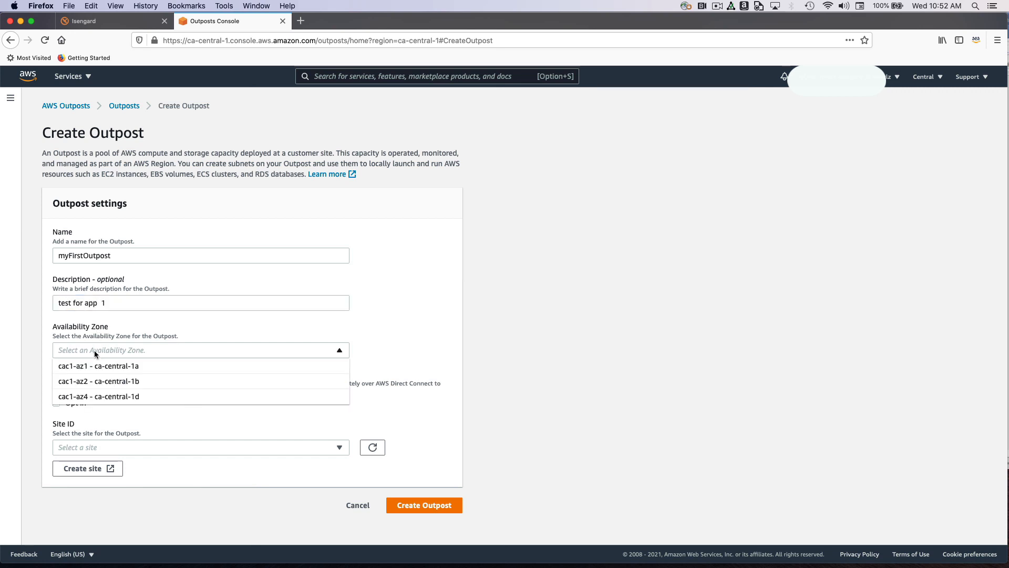
{"action": "left_click", "coordinate": [99, 366]}
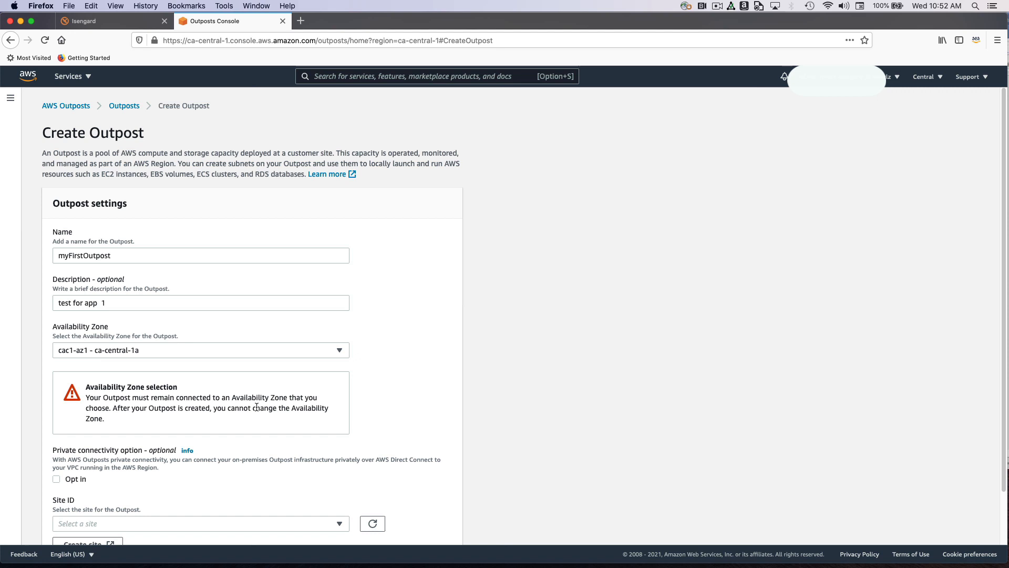
{"action": "scroll", "scroll_direction": "down", "scroll_amount": 3}
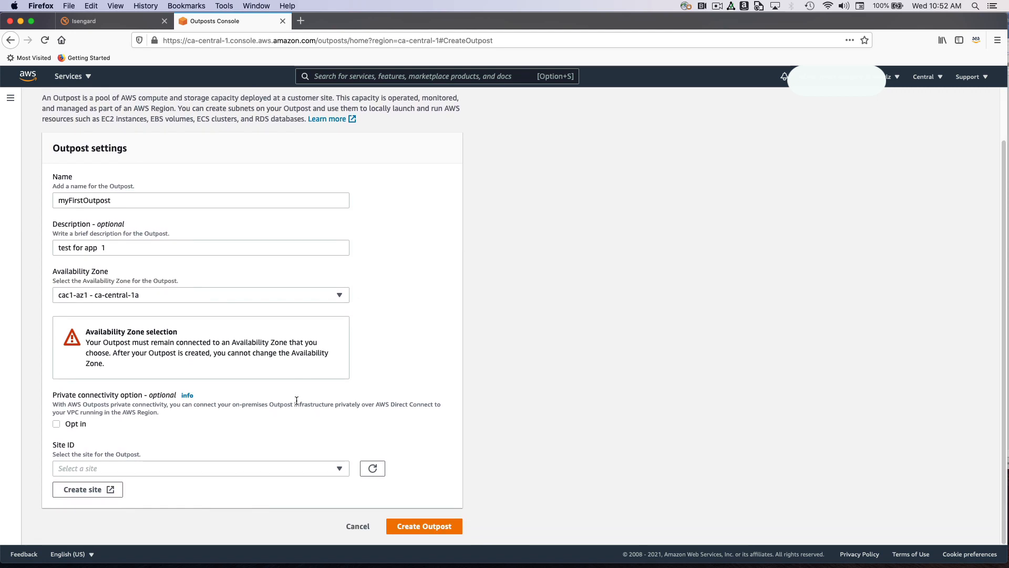
{"action": "mouse_move", "coordinate": [189, 406]}
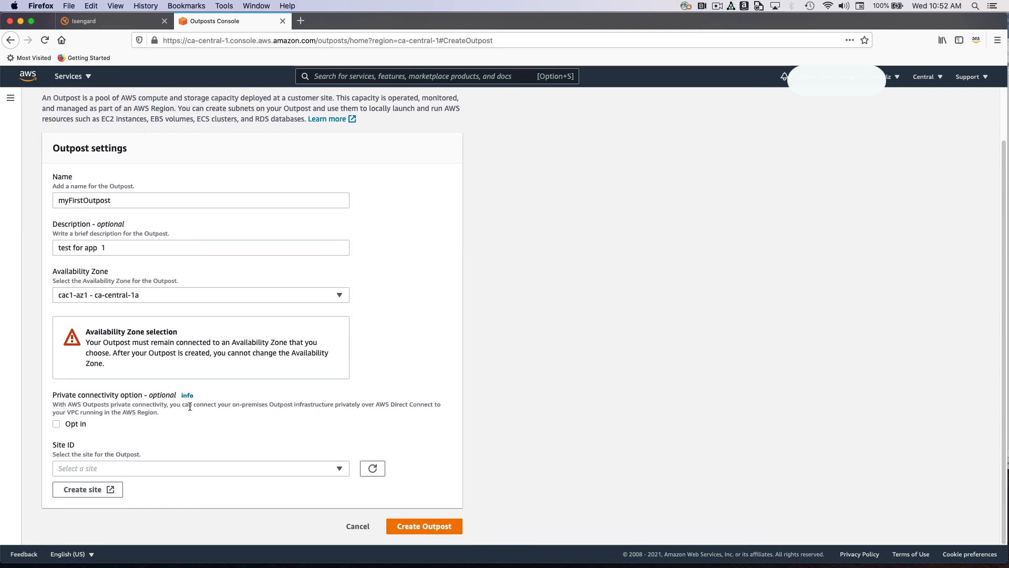
{"action": "left_click", "coordinate": [201, 467]}
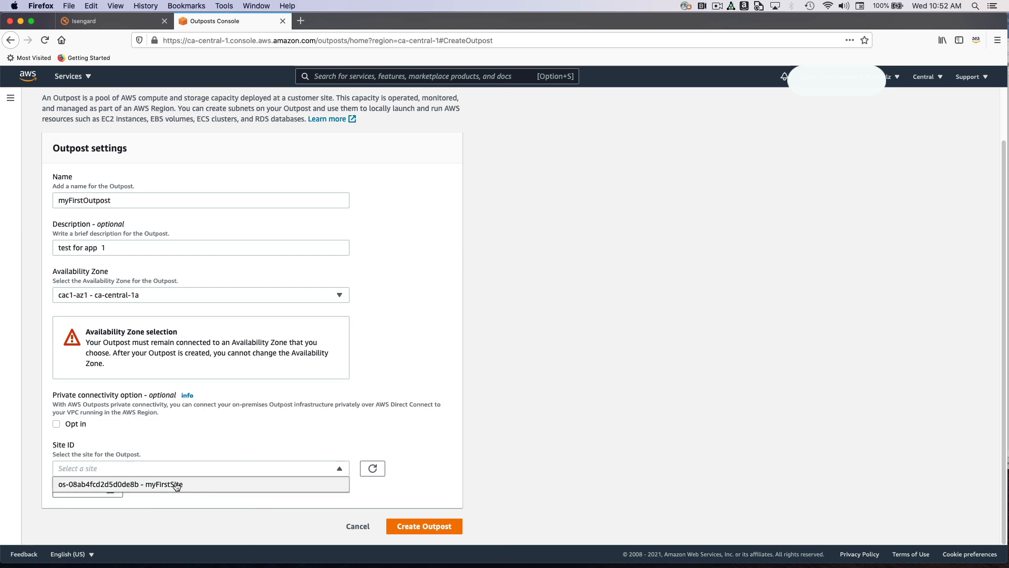
{"action": "mouse_move", "coordinate": [172, 486]}
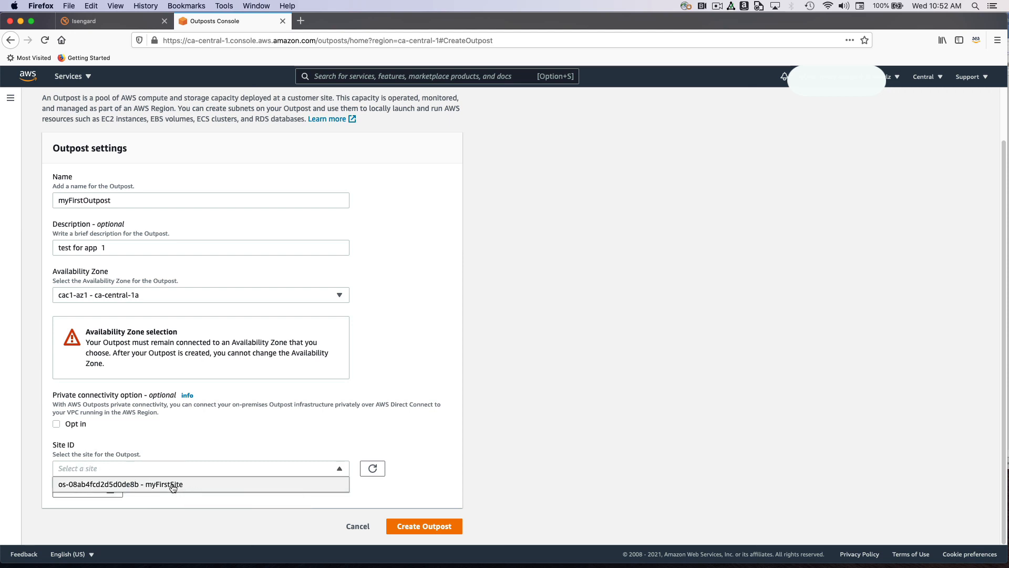
{"action": "left_click", "coordinate": [120, 484]}
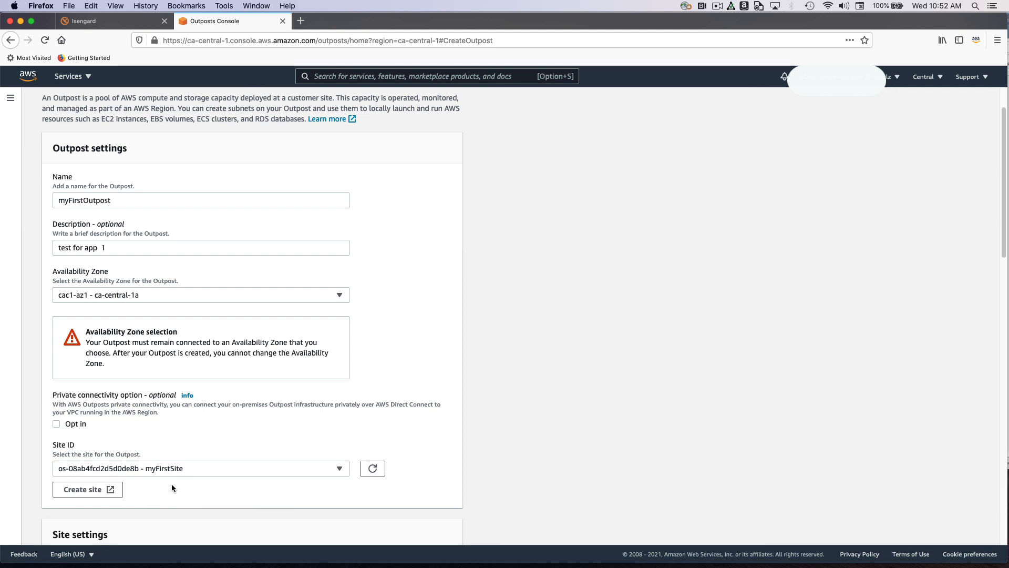
Submit the Create Outpost form for myFirstOutpost
{"action": "scroll", "scroll_direction": "down", "scroll_amount": 3}
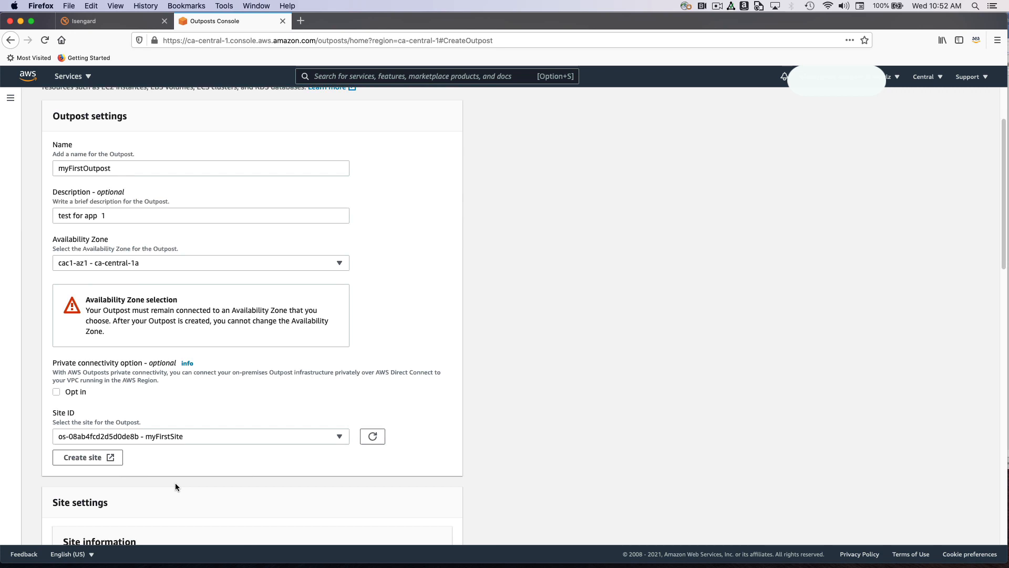
{"action": "scroll", "scroll_direction": "down", "scroll_amount": 3}
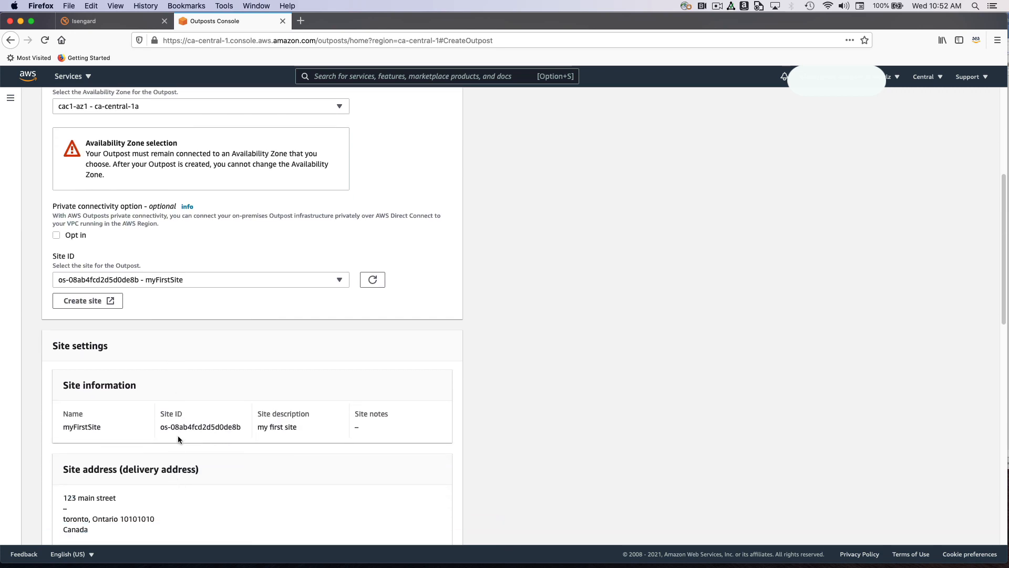
{"action": "scroll", "scroll_direction": "down", "scroll_amount": 3}
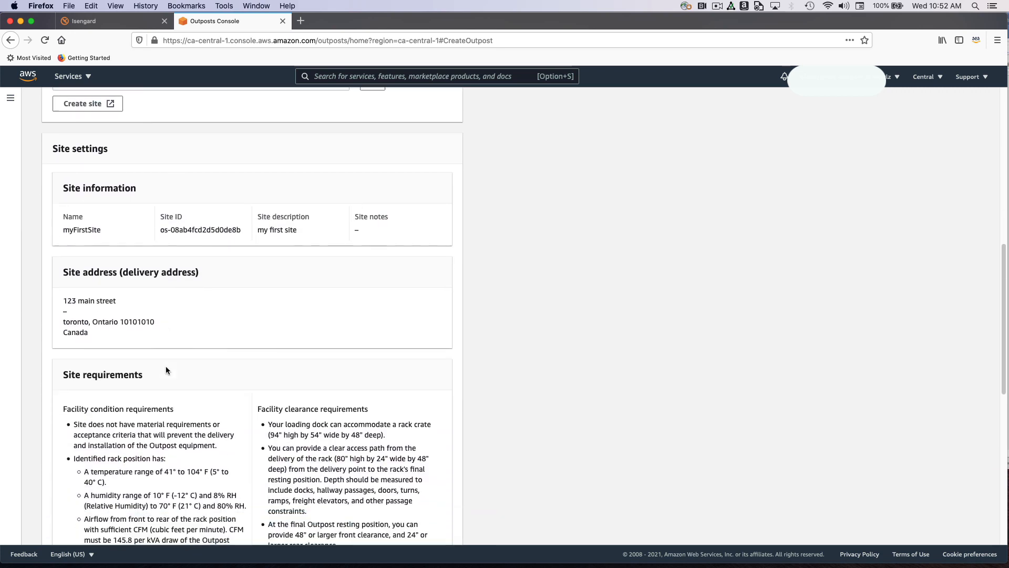
{"action": "scroll", "scroll_direction": "down", "scroll_amount": 3}
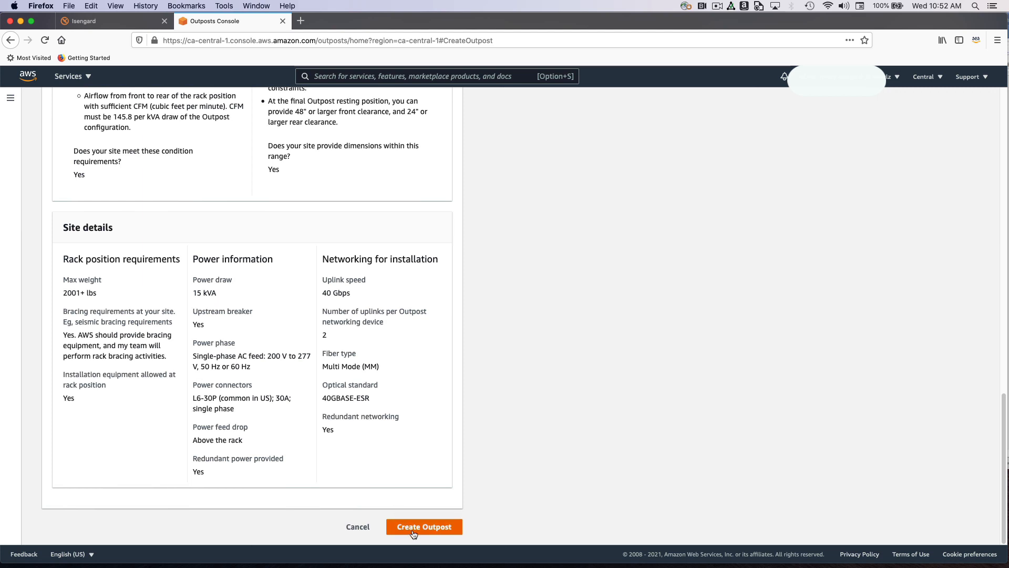
{"action": "left_click", "coordinate": [424, 527]}
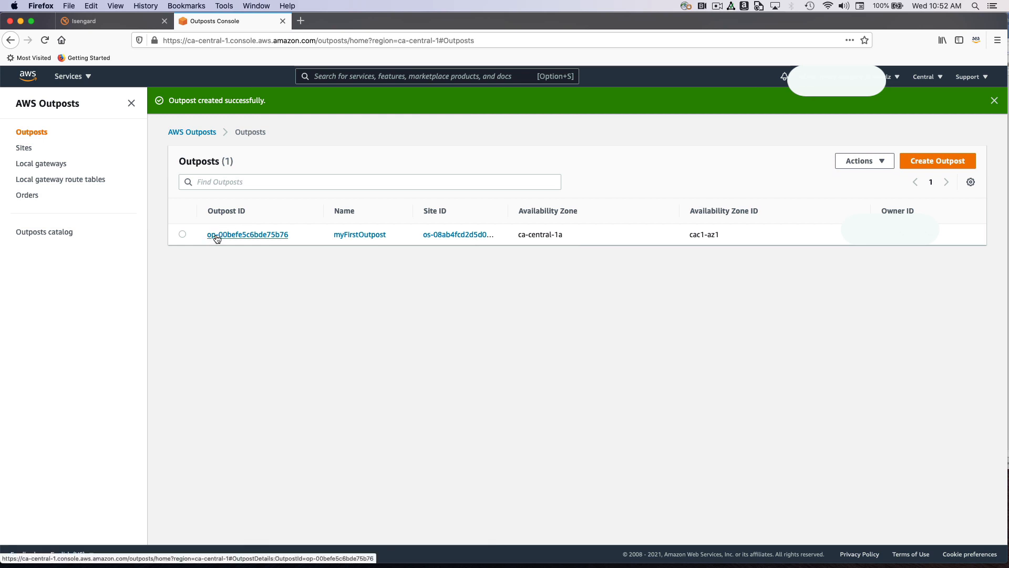
{"action": "mouse_move", "coordinate": [44, 194]}
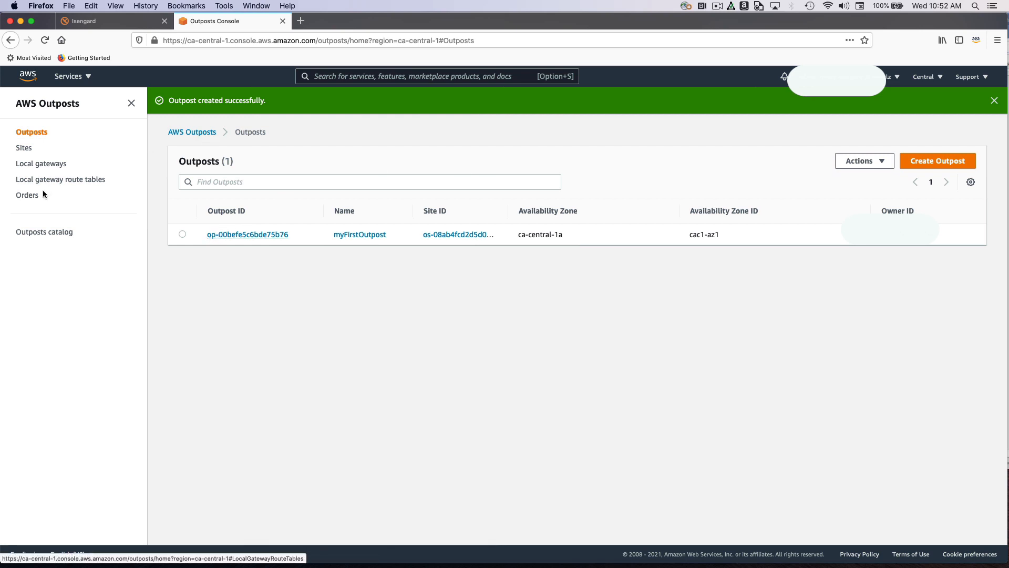
Add one OR-OR2XU7Y from the Outposts catalog and order it with no upfront payment
{"action": "left_click", "coordinate": [44, 232]}
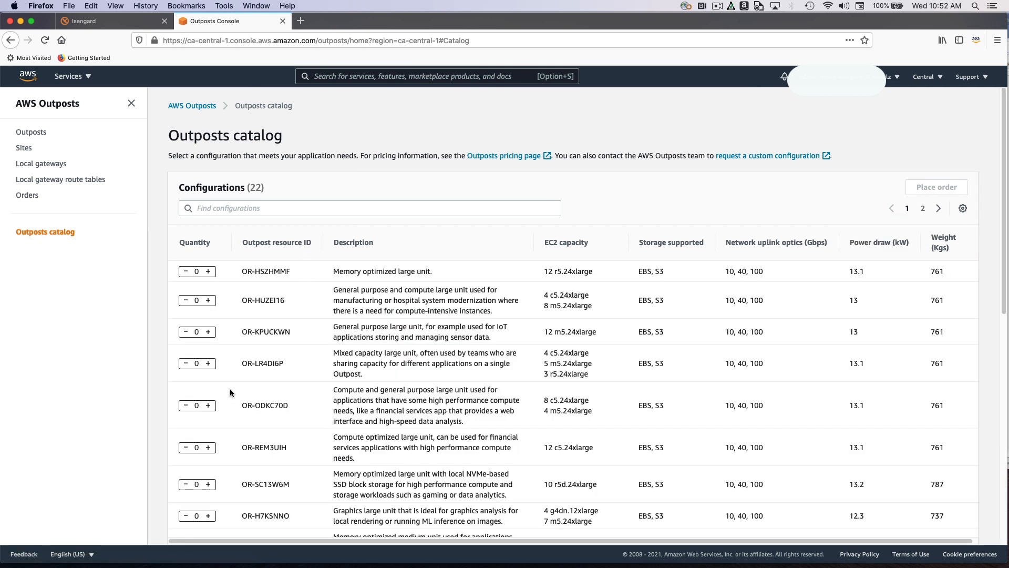
{"action": "scroll", "scroll_direction": "down", "scroll_amount": 3}
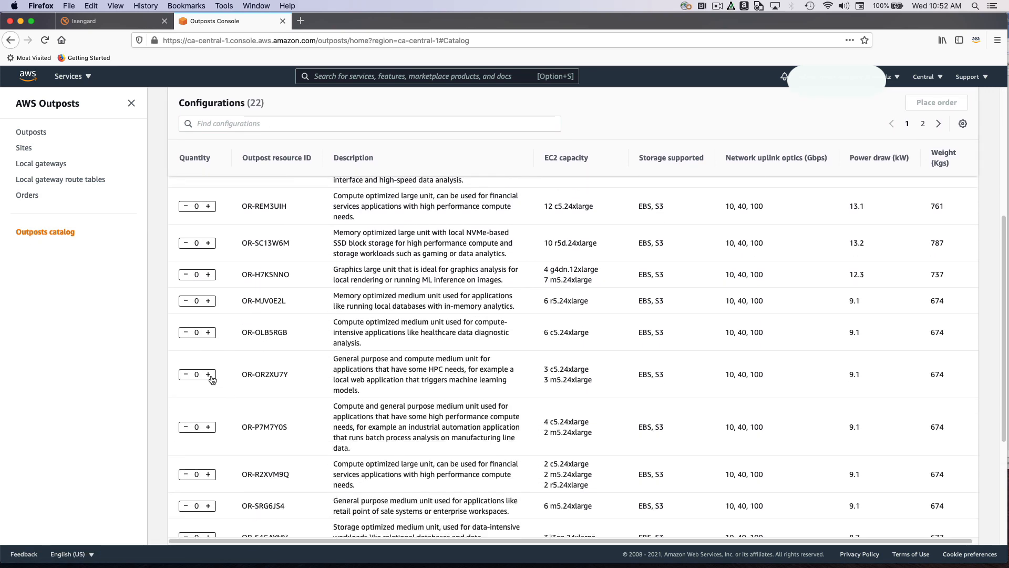
{"action": "left_click", "coordinate": [211, 373]}
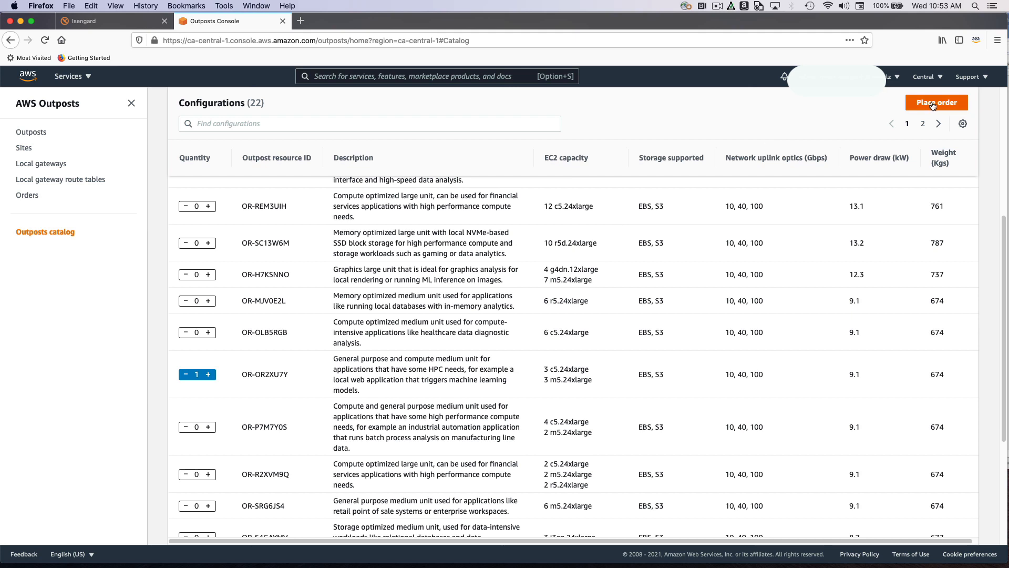
{"action": "left_click", "coordinate": [936, 103]}
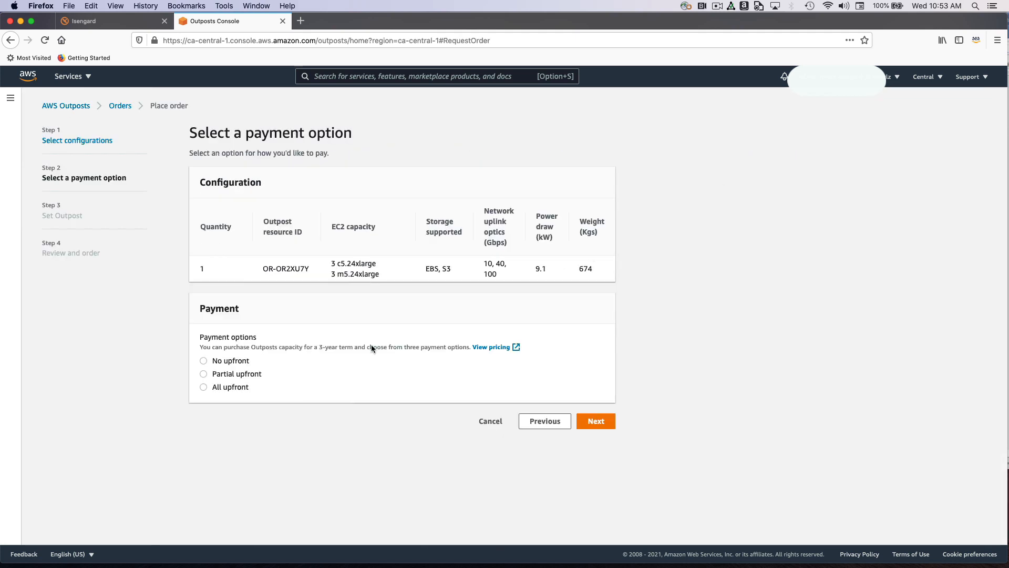
{"action": "mouse_move", "coordinate": [296, 375]}
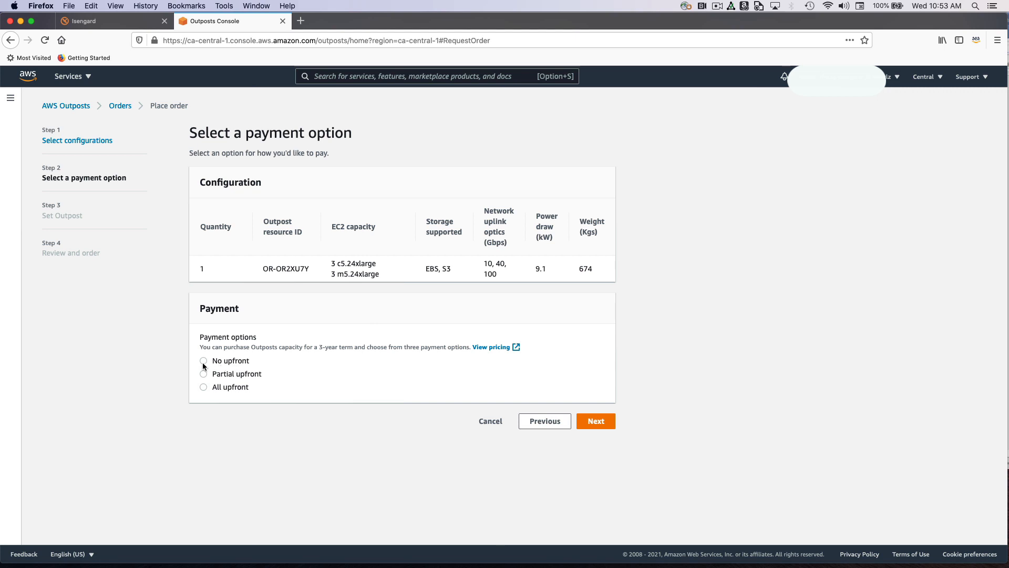
{"action": "left_click", "coordinate": [203, 361]}
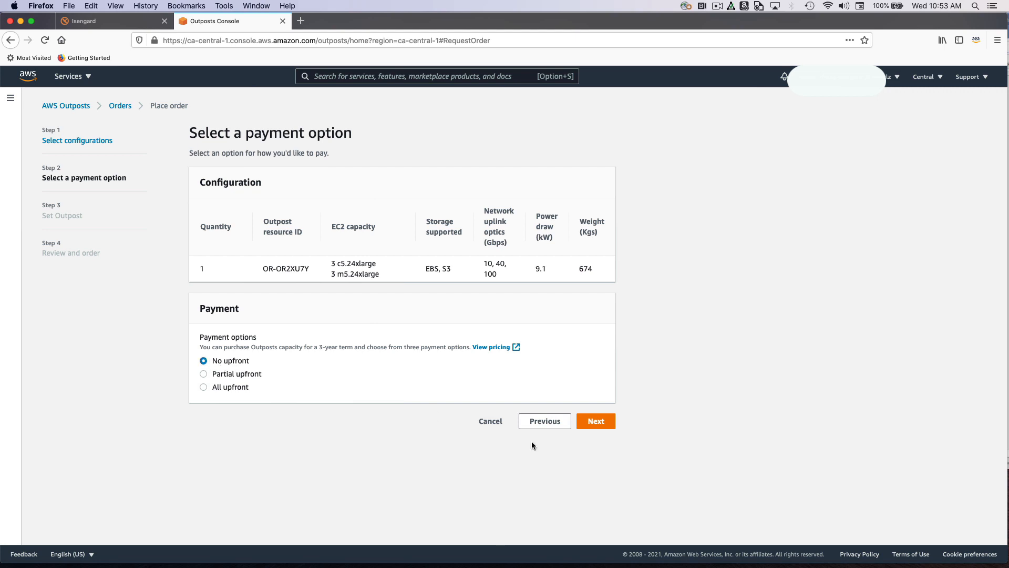
{"action": "mouse_move", "coordinate": [594, 421]}
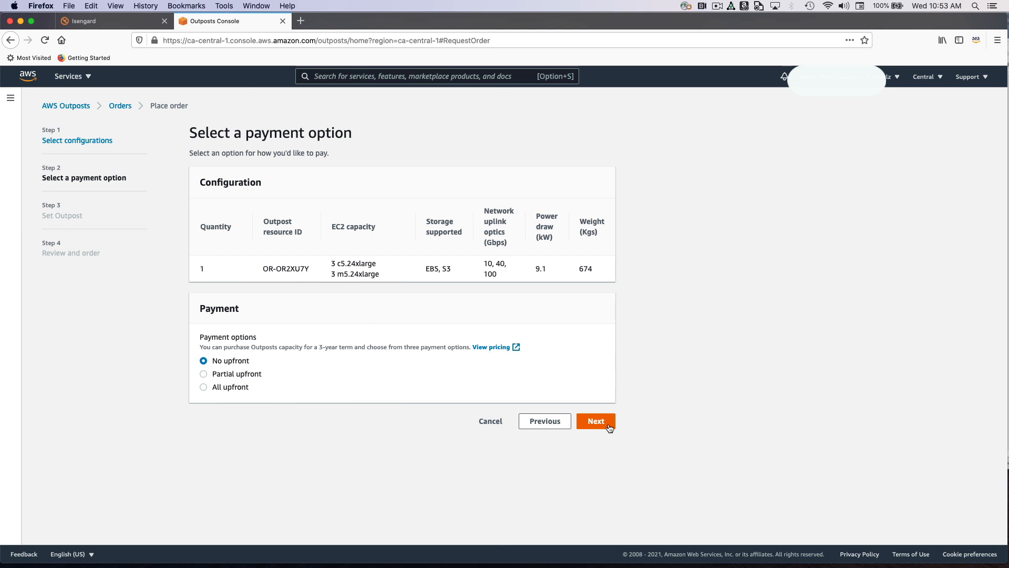
Assign the order to myFirstOutpost and review the order details
{"action": "left_click", "coordinate": [596, 421]}
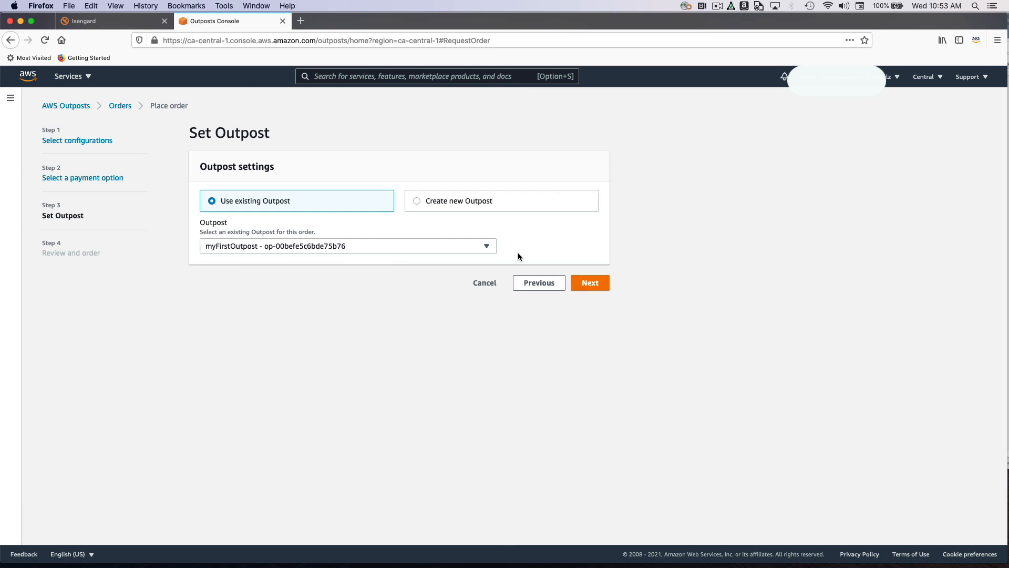
{"action": "mouse_move", "coordinate": [333, 238]}
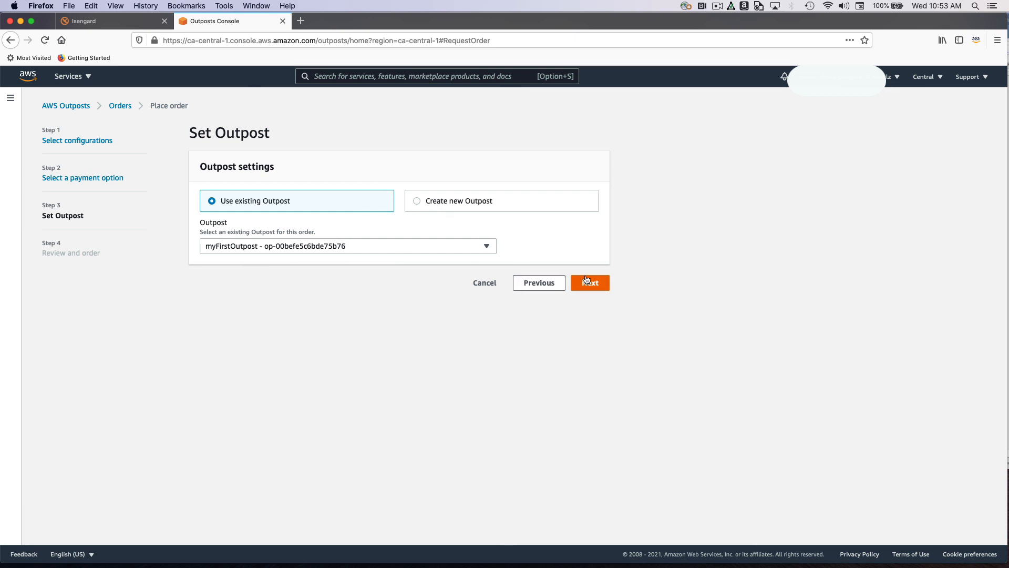
{"action": "left_click", "coordinate": [589, 283]}
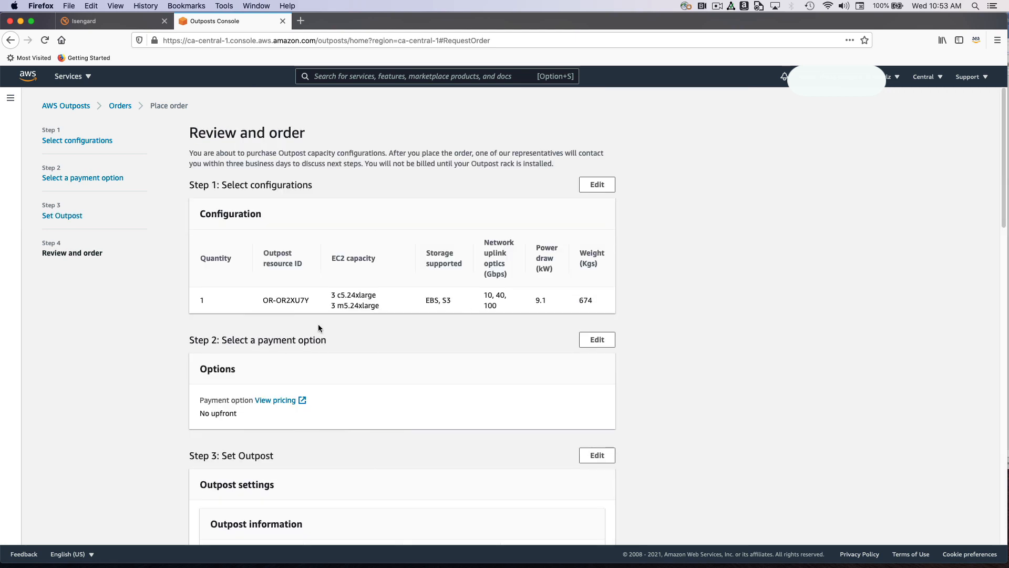
{"action": "scroll", "scroll_direction": "down", "scroll_amount": 3}
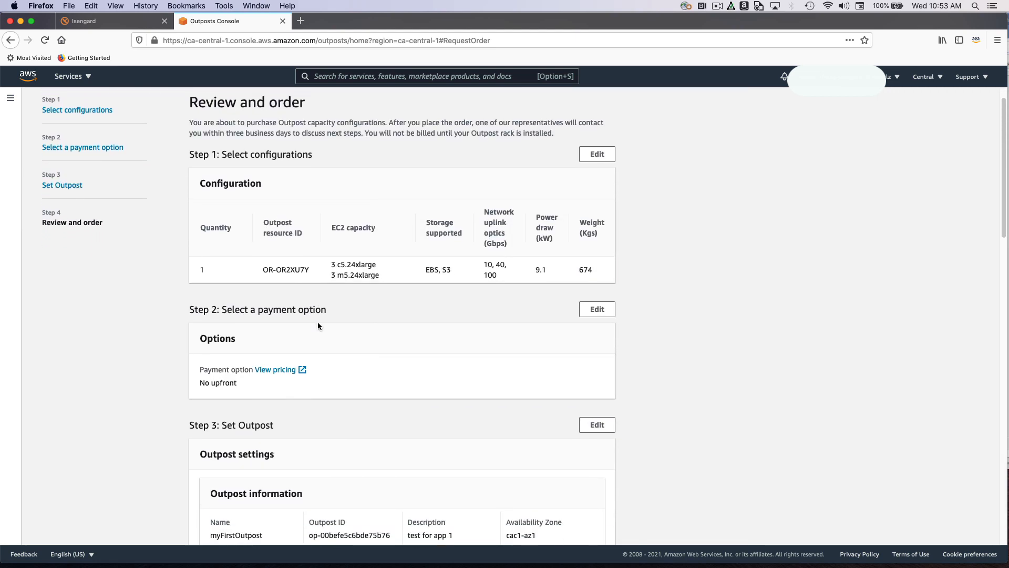
{"action": "scroll", "scroll_direction": "down", "scroll_amount": 3}
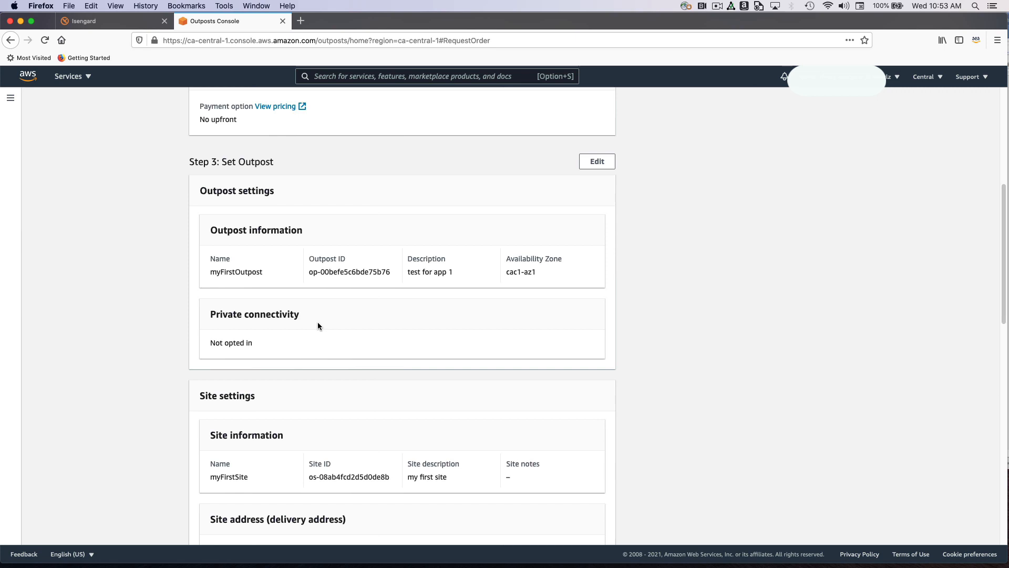
{"action": "scroll", "scroll_direction": "down", "scroll_amount": 3}
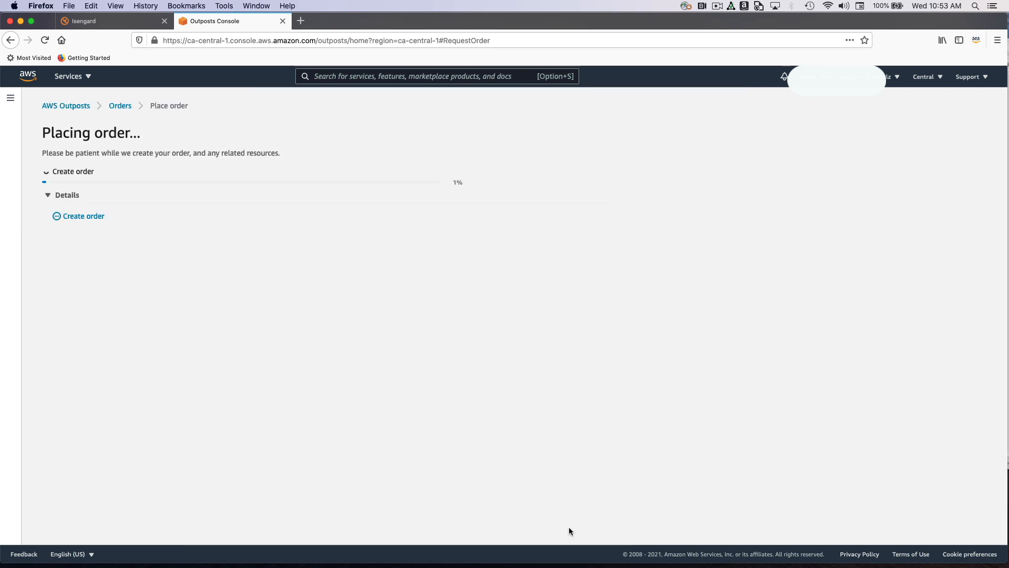
{"action": "mouse_move", "coordinate": [178, 219]}
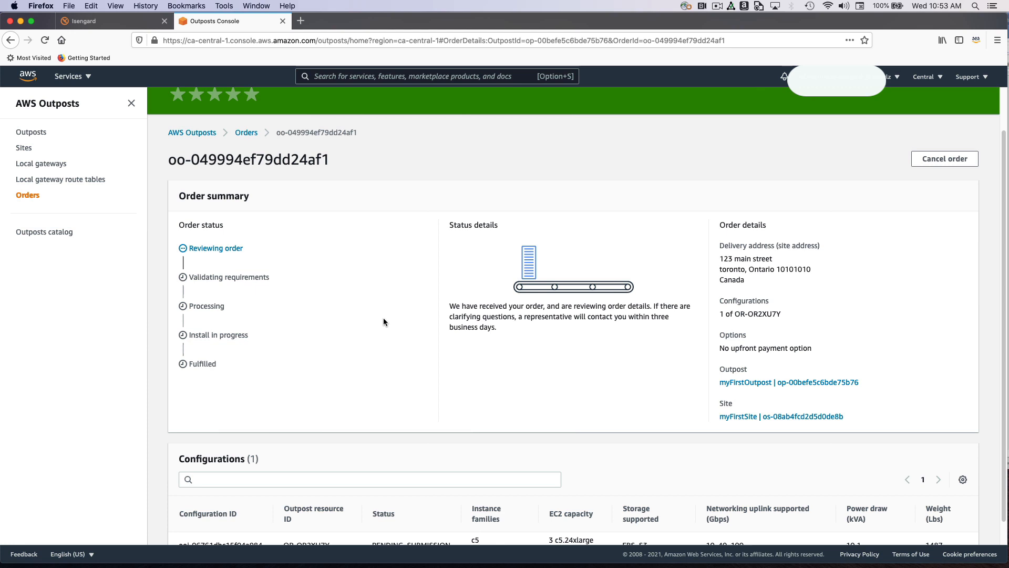
{"action": "mouse_move", "coordinate": [539, 264]}
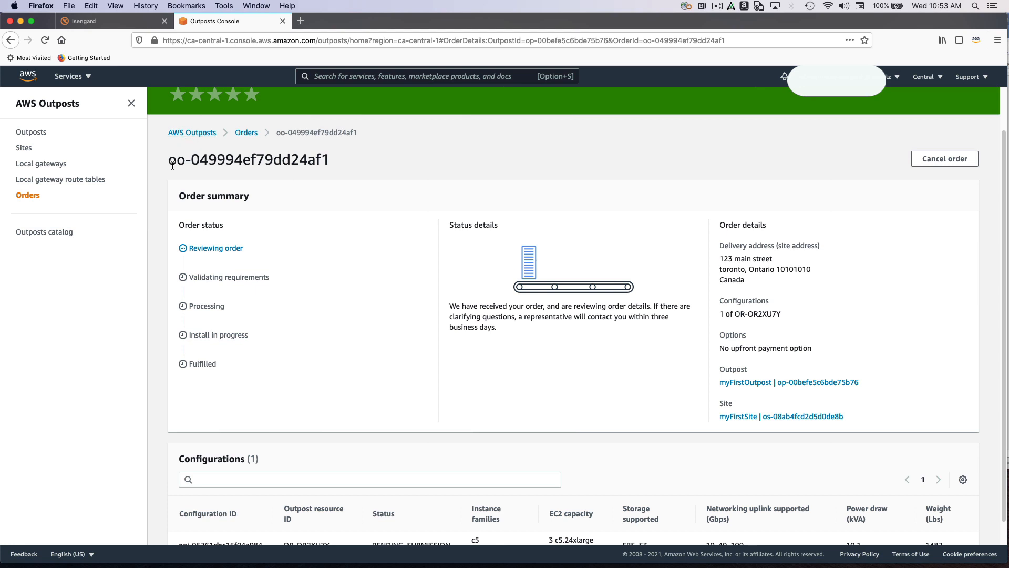
{"action": "mouse_move", "coordinate": [564, 232]}
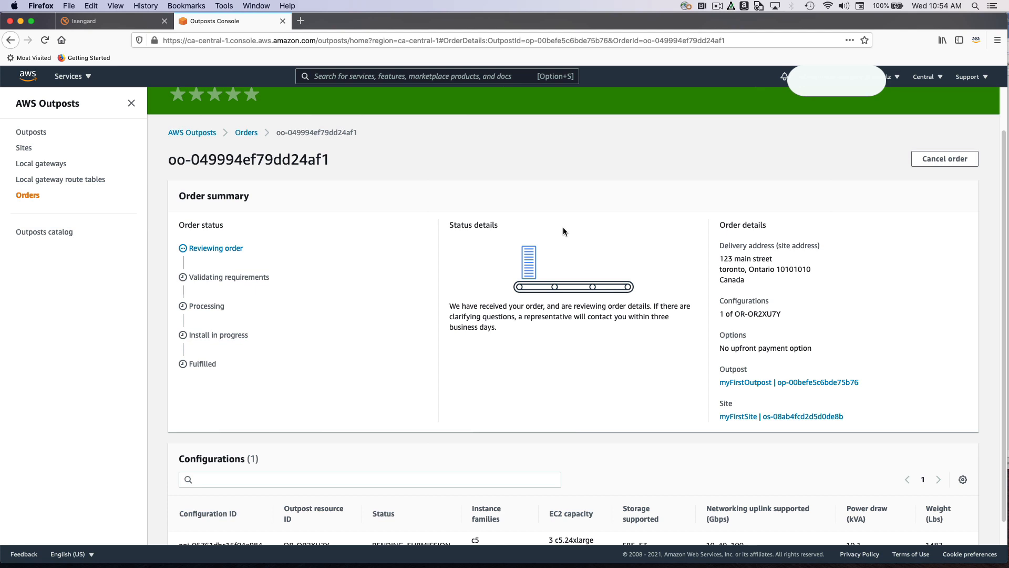
Scroll the summary of order oo-049994ef79dd24af1, shown as Reviewing order with no upfront payment
{"action": "scroll", "scroll_direction": "down", "scroll_amount": 3}
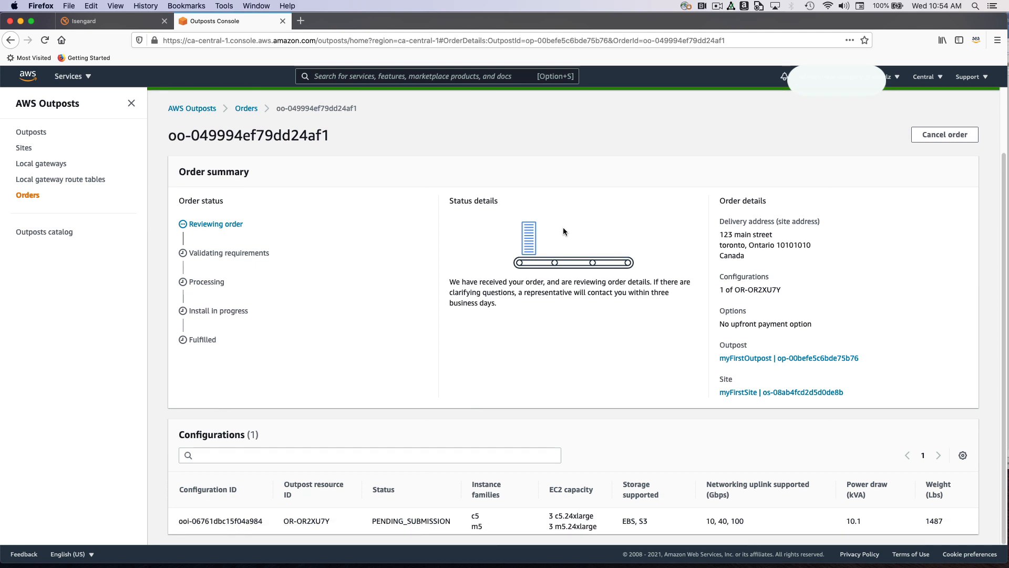